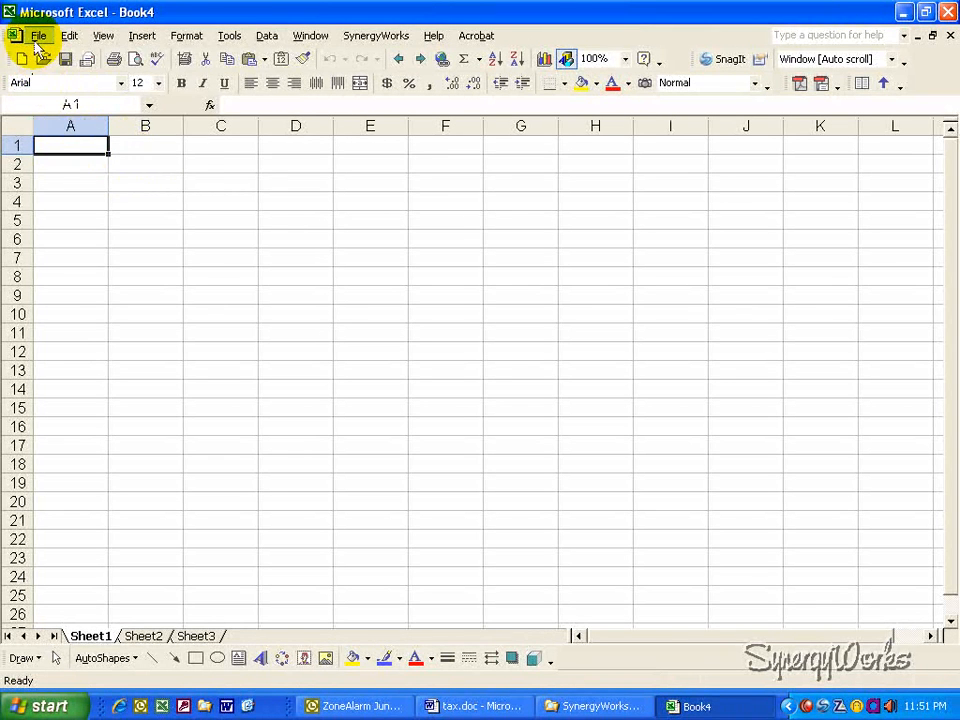
Open Salary.xls from the File menu's recent files list.
{"action": "left_click", "coordinate": [38, 35]}
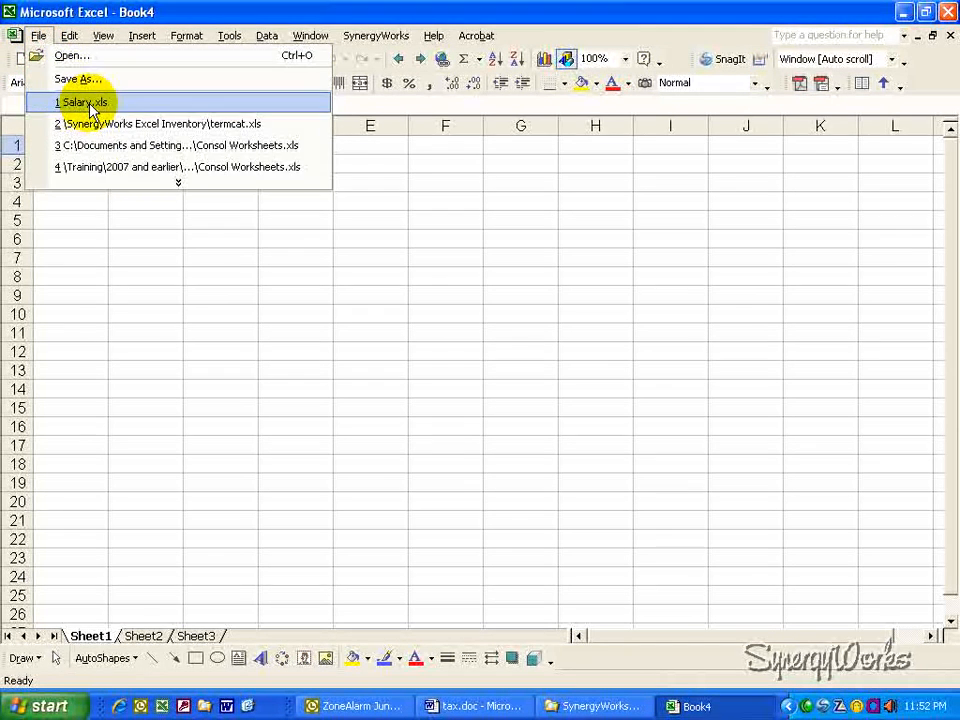
{"action": "left_click", "coordinate": [84, 102]}
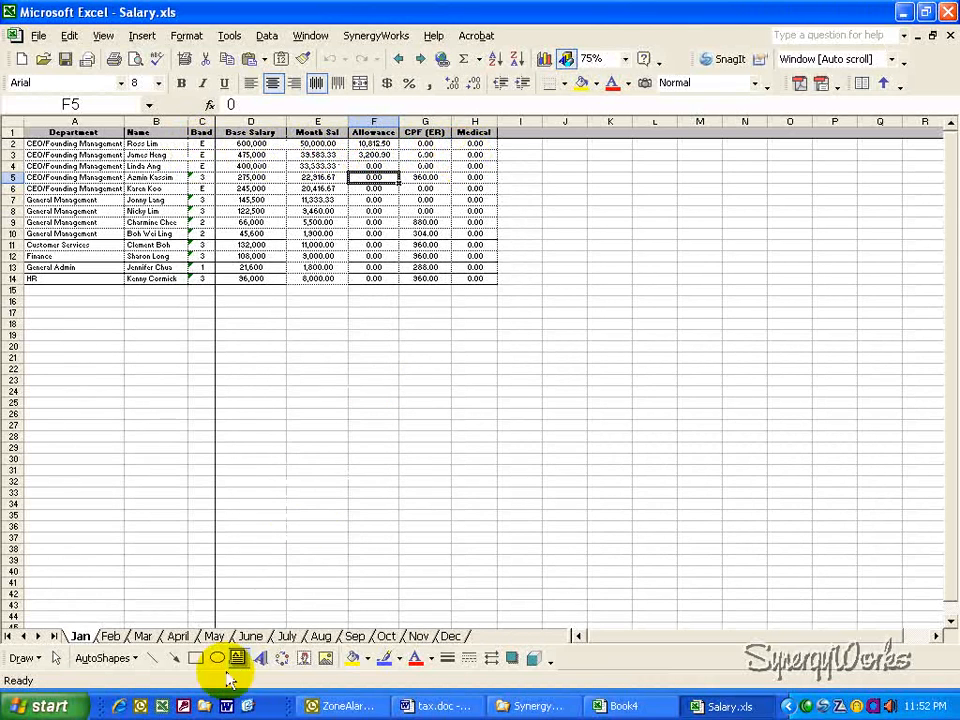
{"action": "mouse_move", "coordinate": [250, 636]}
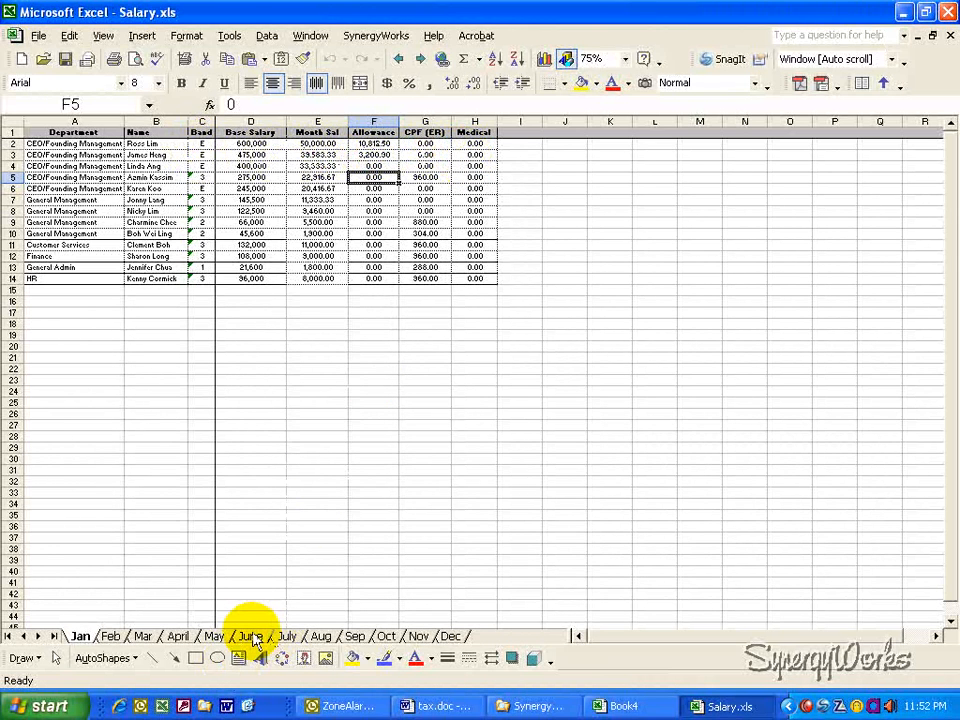
Browse the Salary monthly worksheets from June through to Dec.
{"action": "left_click", "coordinate": [251, 636]}
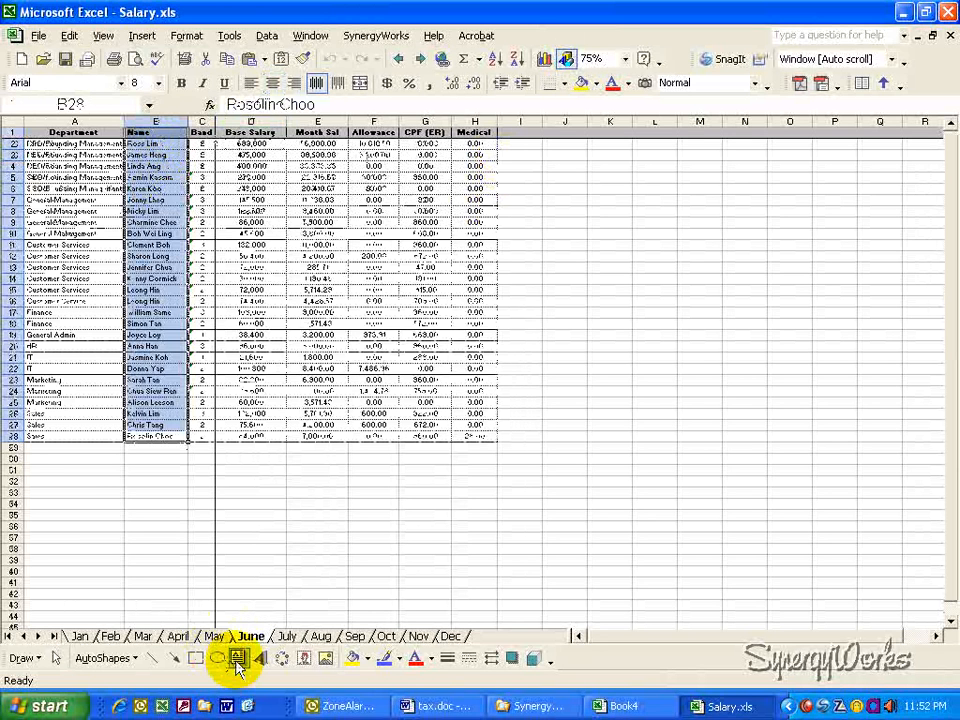
{"action": "left_click", "coordinate": [451, 635]}
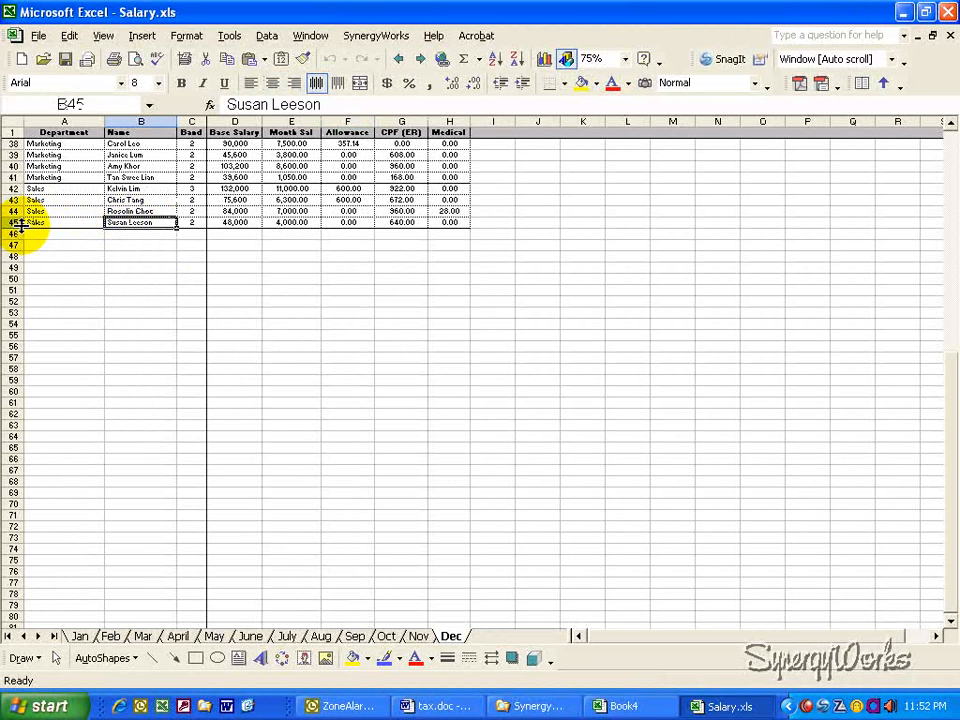
{"action": "left_click", "coordinate": [348, 245]}
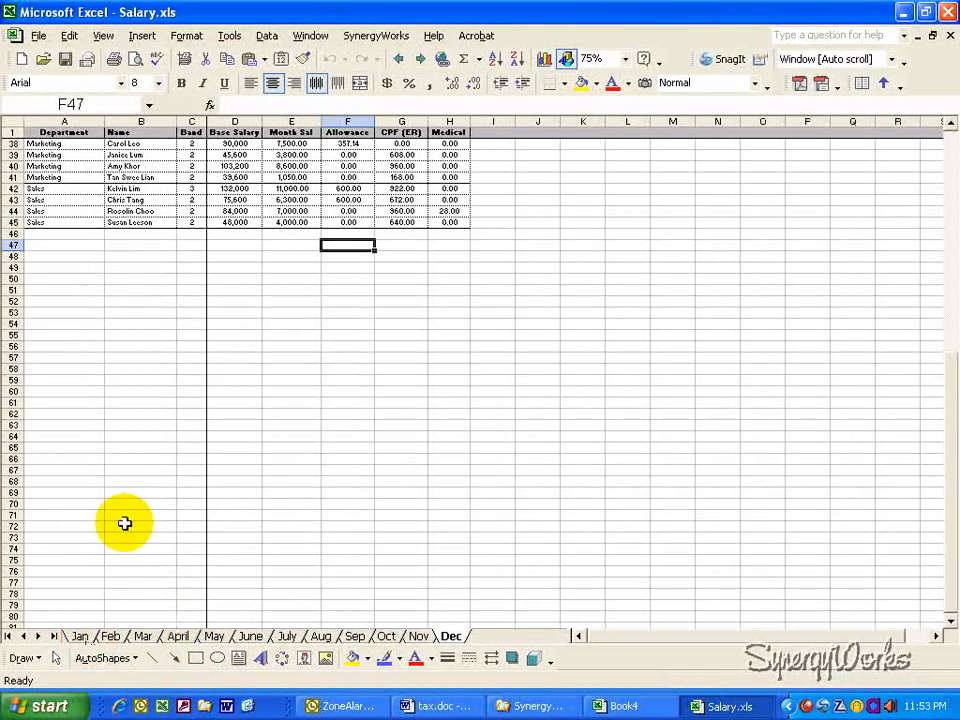
{"action": "mouse_move", "coordinate": [170, 364]}
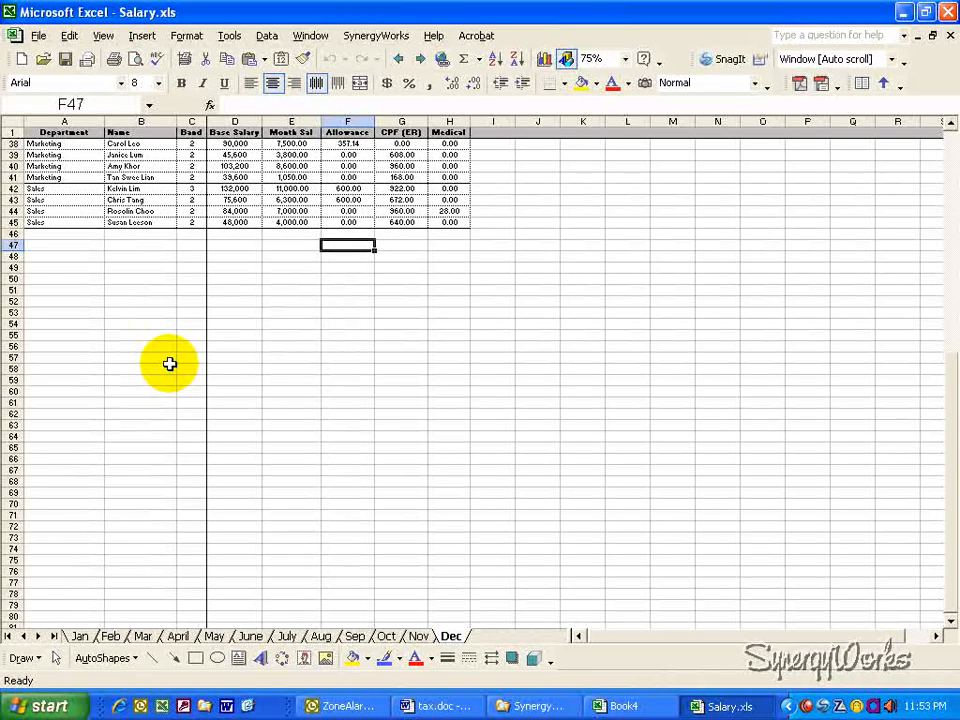
{"action": "mouse_move", "coordinate": [331, 291]}
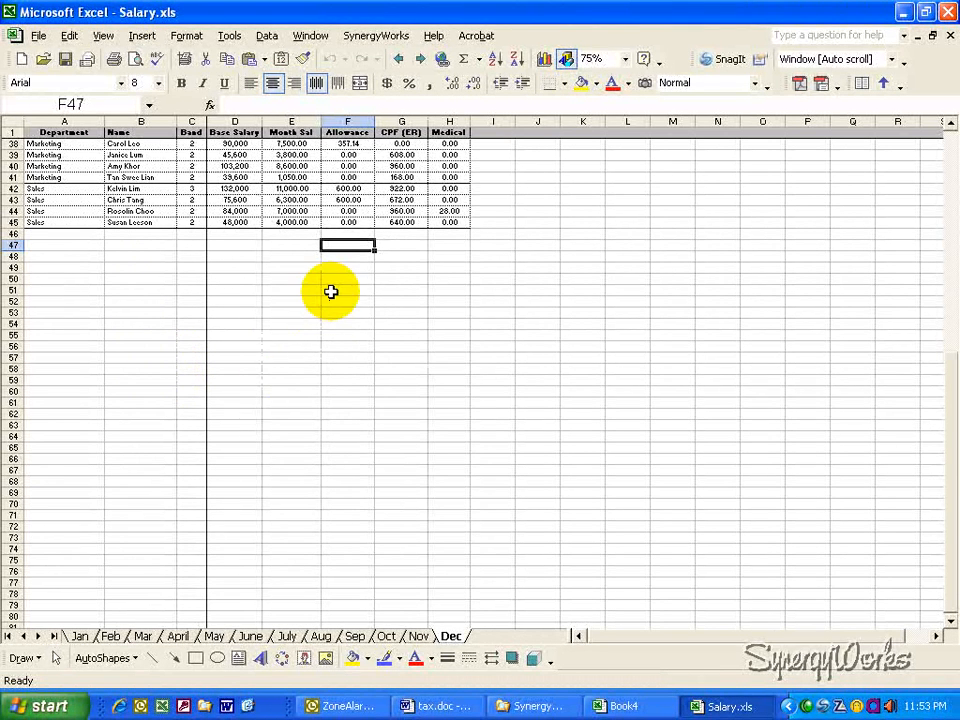
{"action": "mouse_move", "coordinate": [337, 286]}
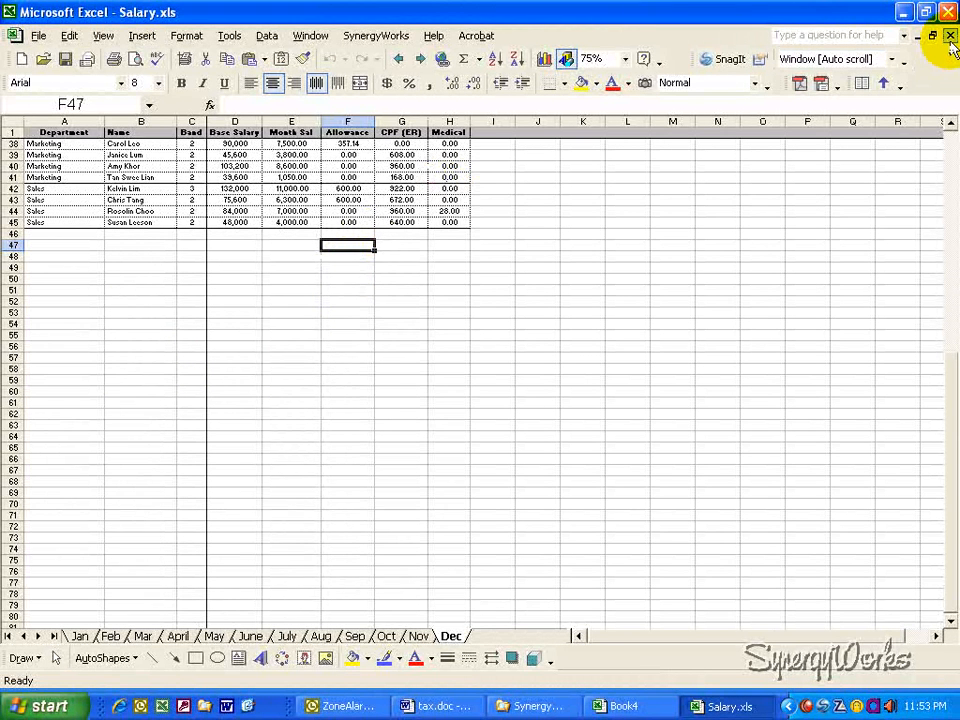
{"action": "mouse_move", "coordinate": [950, 37]}
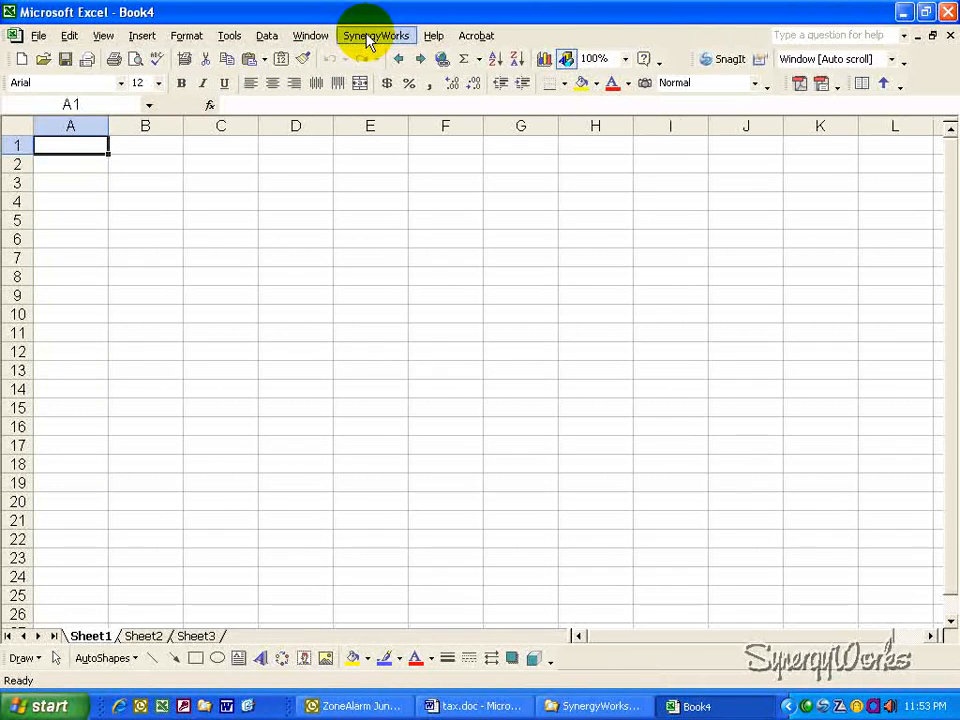
Run SynergyWorks Consol Worksheets on Salary.xls to generate a pivot table workbook.
{"action": "left_click", "coordinate": [375, 35]}
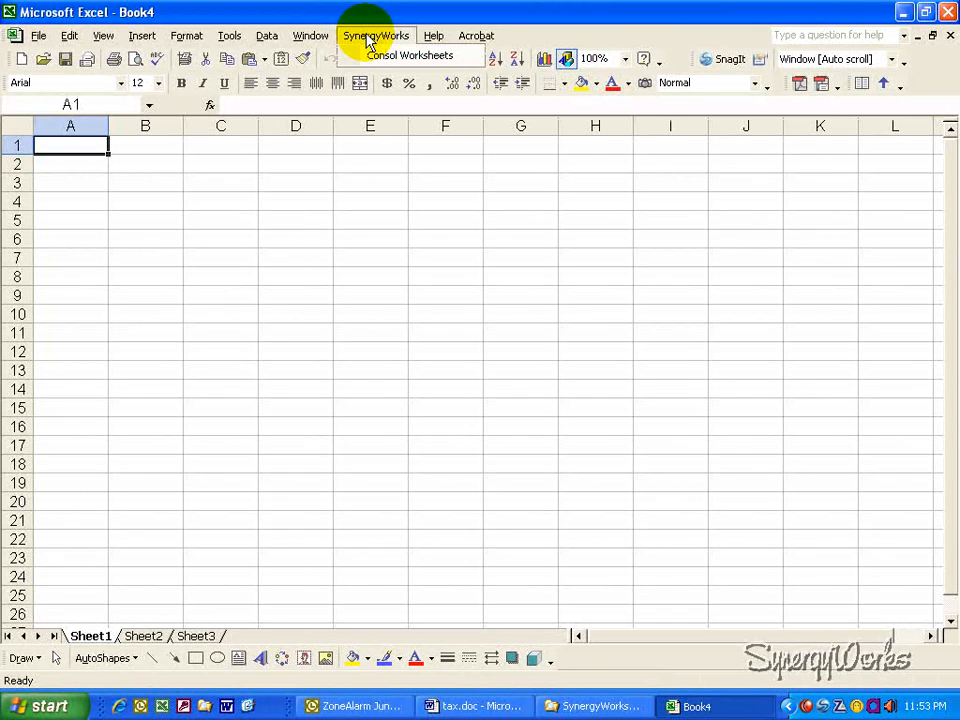
{"action": "mouse_move", "coordinate": [410, 55]}
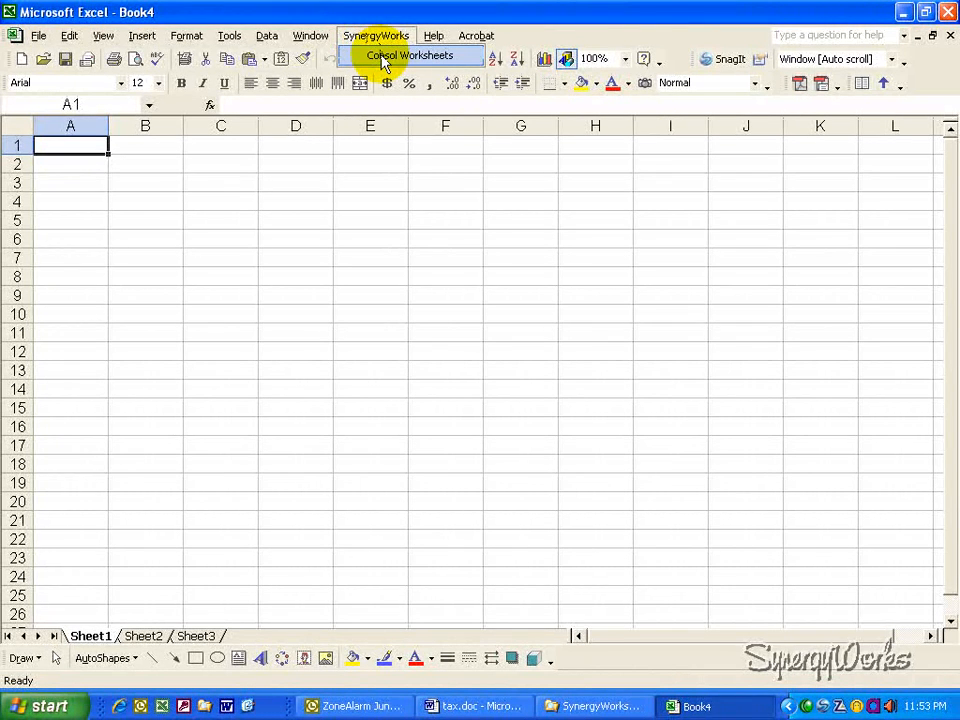
{"action": "left_click", "coordinate": [410, 55]}
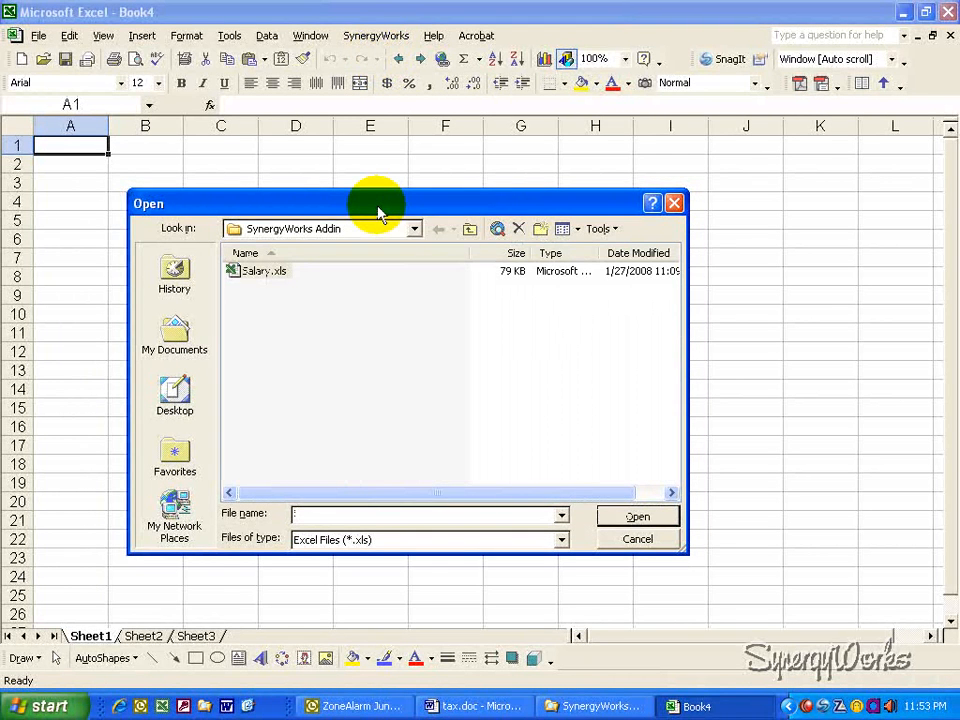
{"action": "left_click", "coordinate": [263, 271]}
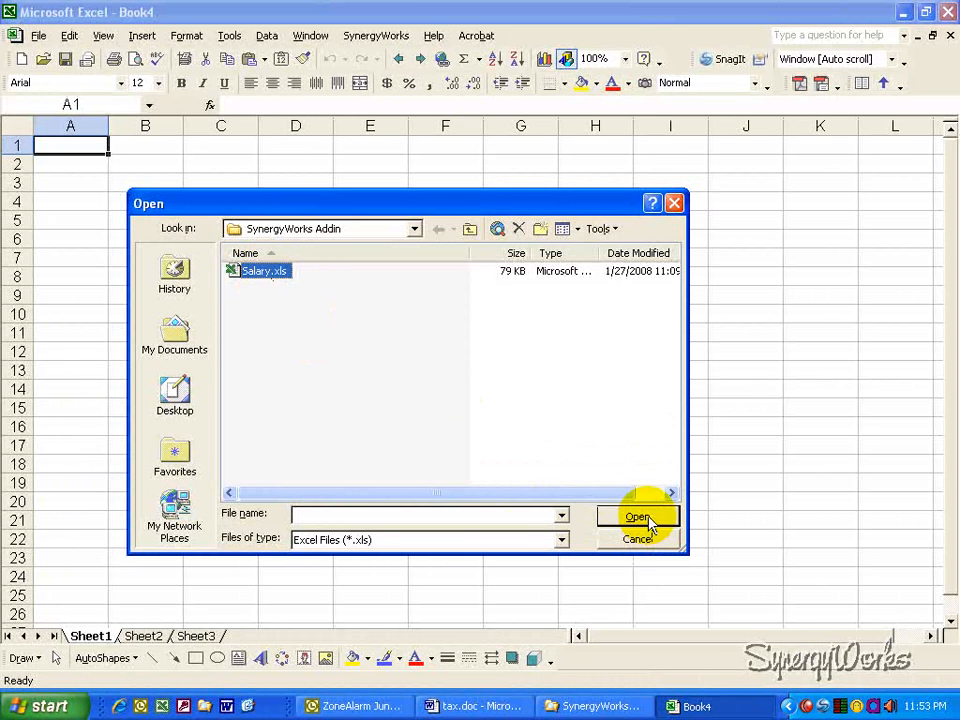
{"action": "left_click", "coordinate": [637, 516]}
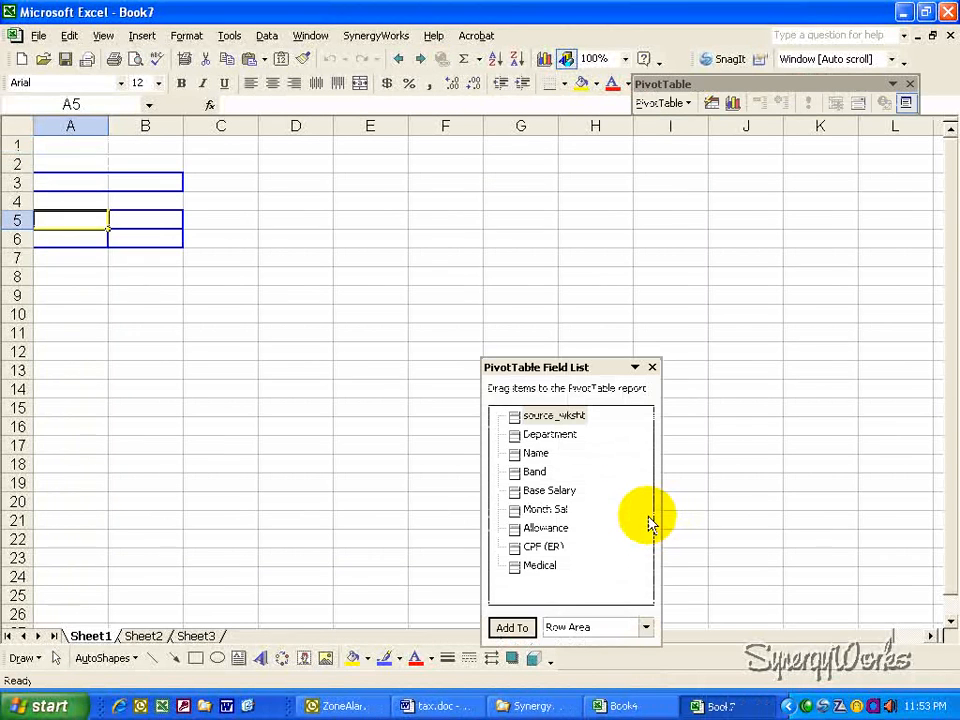
{"action": "mouse_move", "coordinate": [615, 505]}
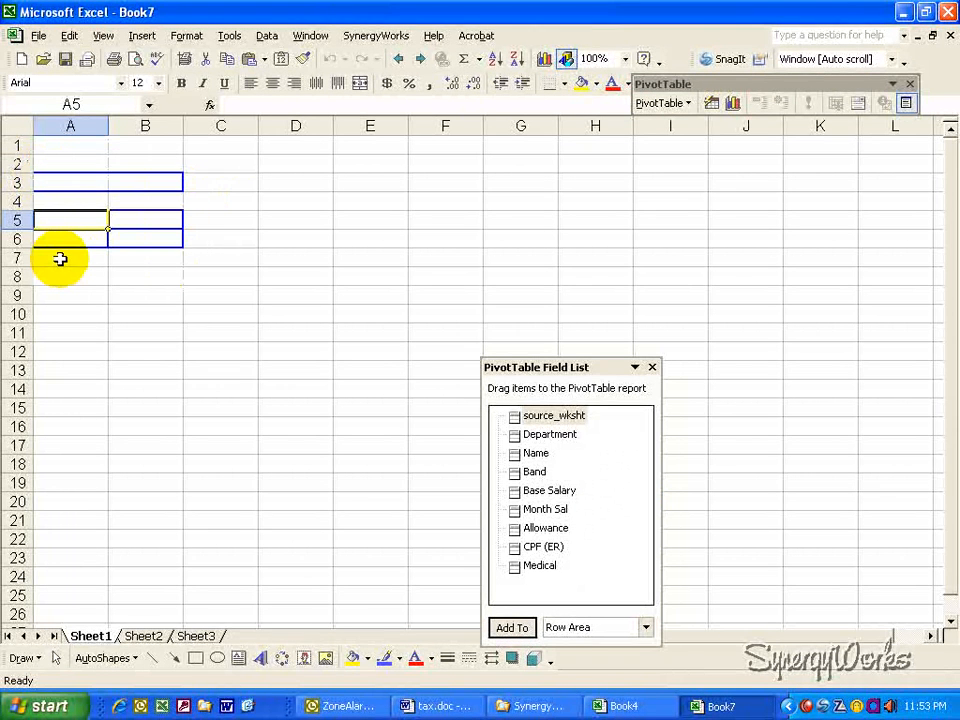
{"action": "mouse_move", "coordinate": [555, 385]}
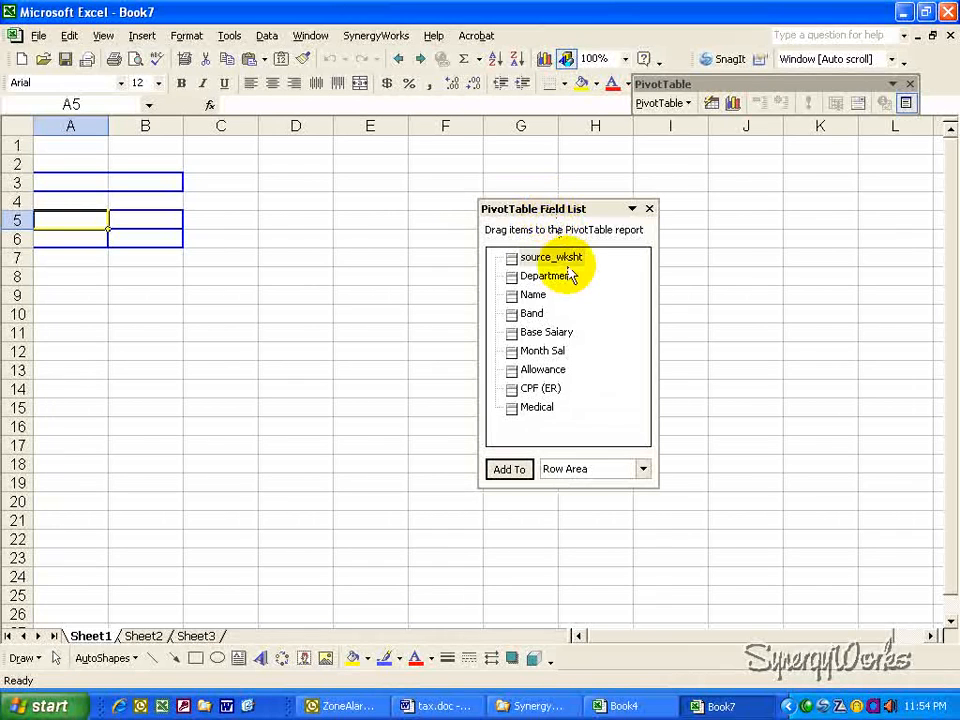
{"action": "mouse_move", "coordinate": [555, 335]}
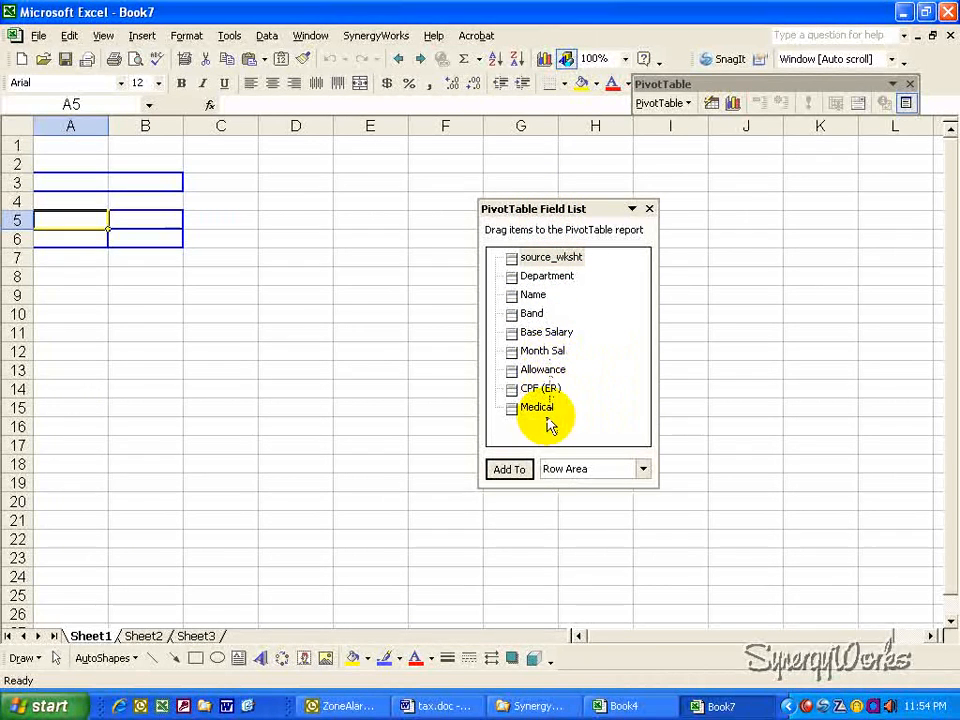
{"action": "mouse_move", "coordinate": [548, 418]}
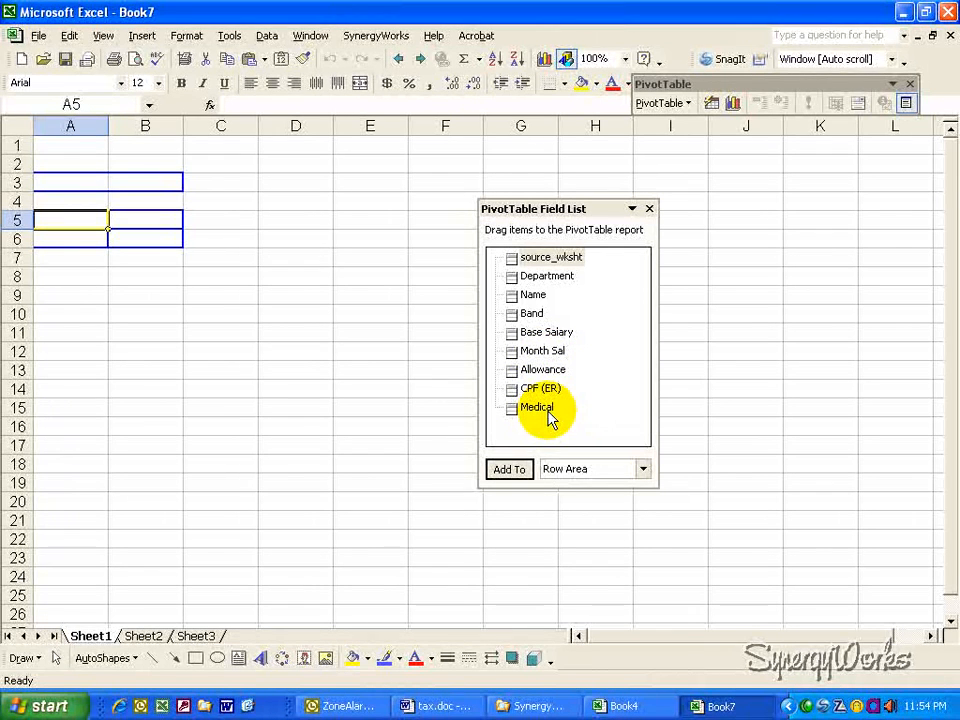
{"action": "mouse_move", "coordinate": [548, 262]}
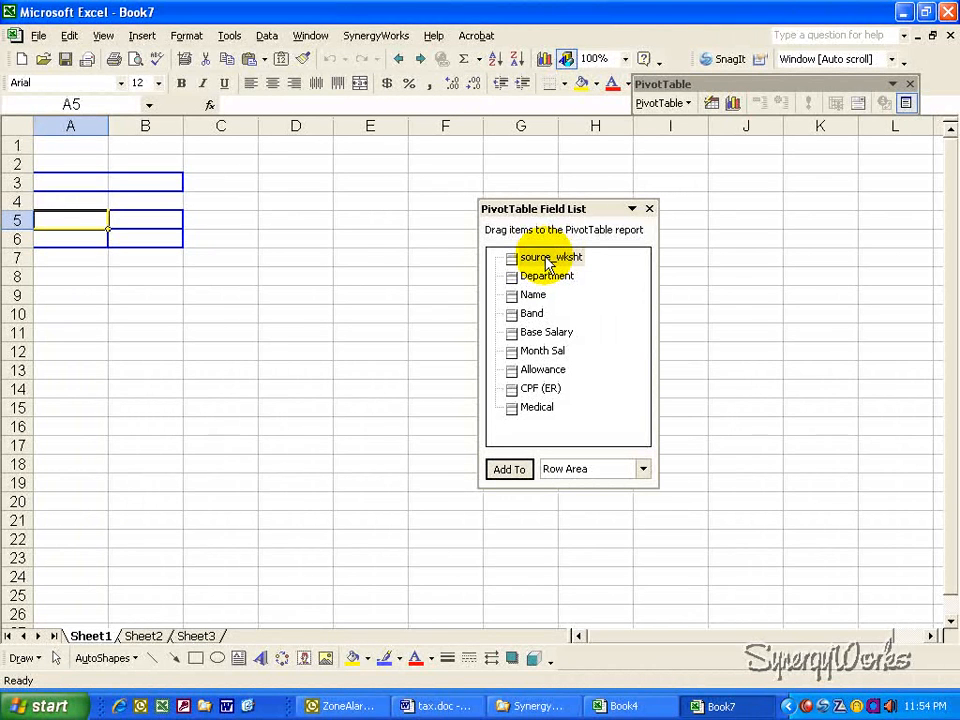
Lay out source_wksht months as pivot columns and check Jan's 224243.33 total.
{"action": "left_click_drag", "start_coordinate": [550, 257], "coordinate": [155, 221]}
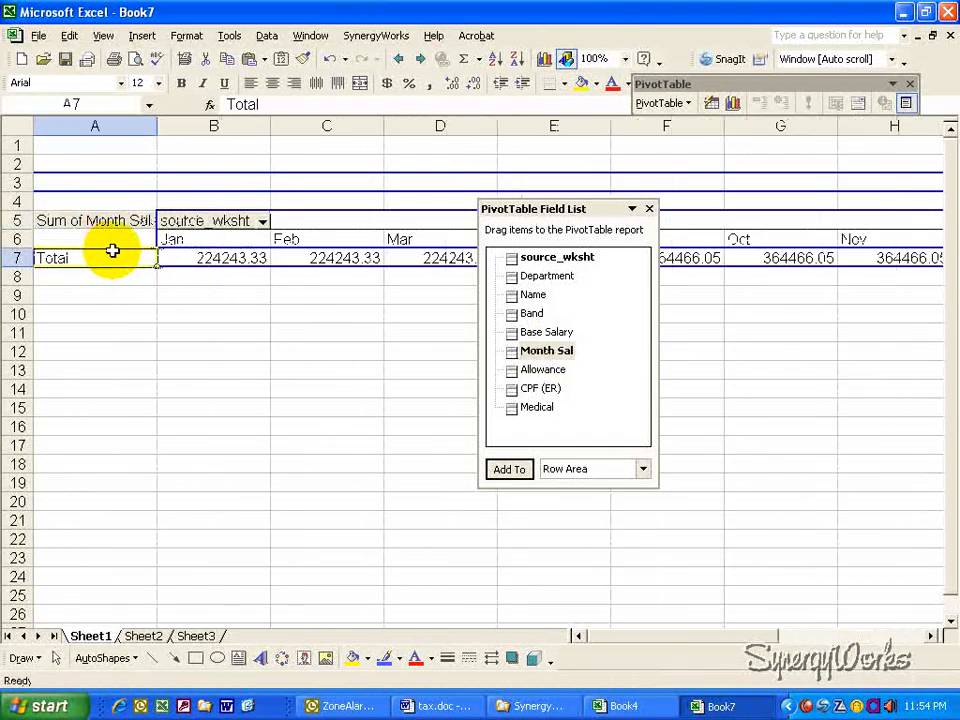
{"action": "mouse_move", "coordinate": [417, 323]}
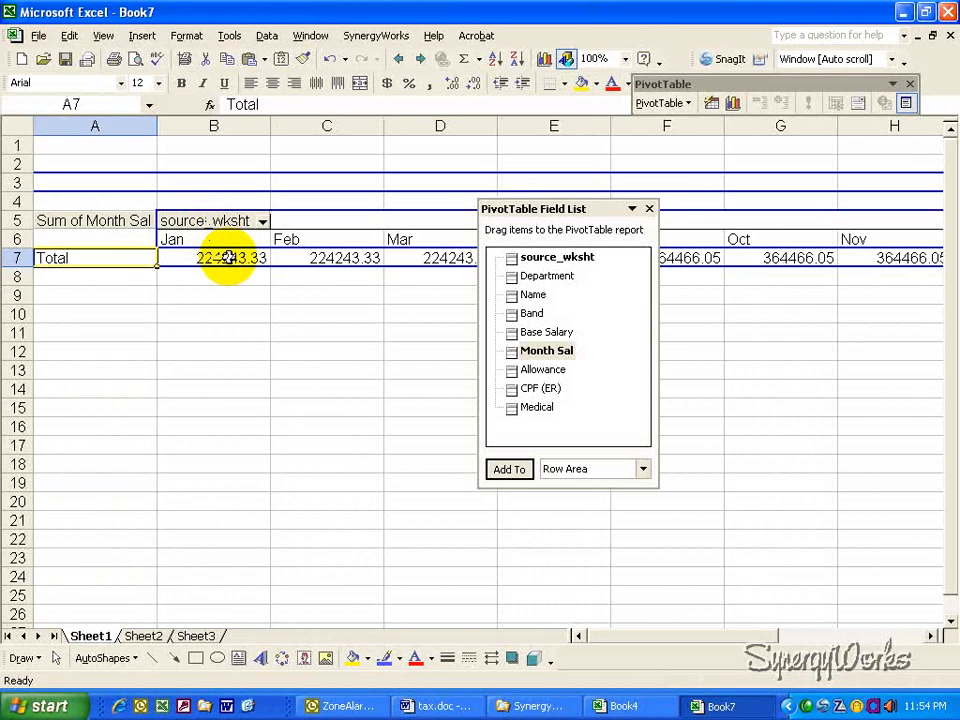
{"action": "left_click", "coordinate": [213, 257]}
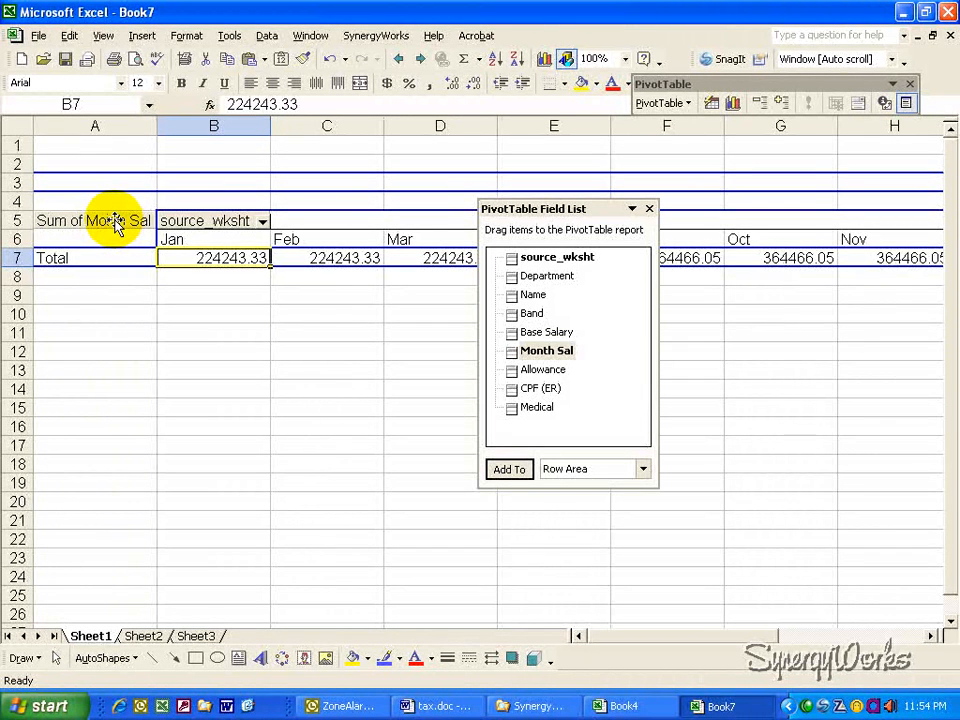
Format Month Sal sums as whole numbers with thousands separators and zoom to 75%.
{"action": "double_click", "coordinate": [94, 221]}
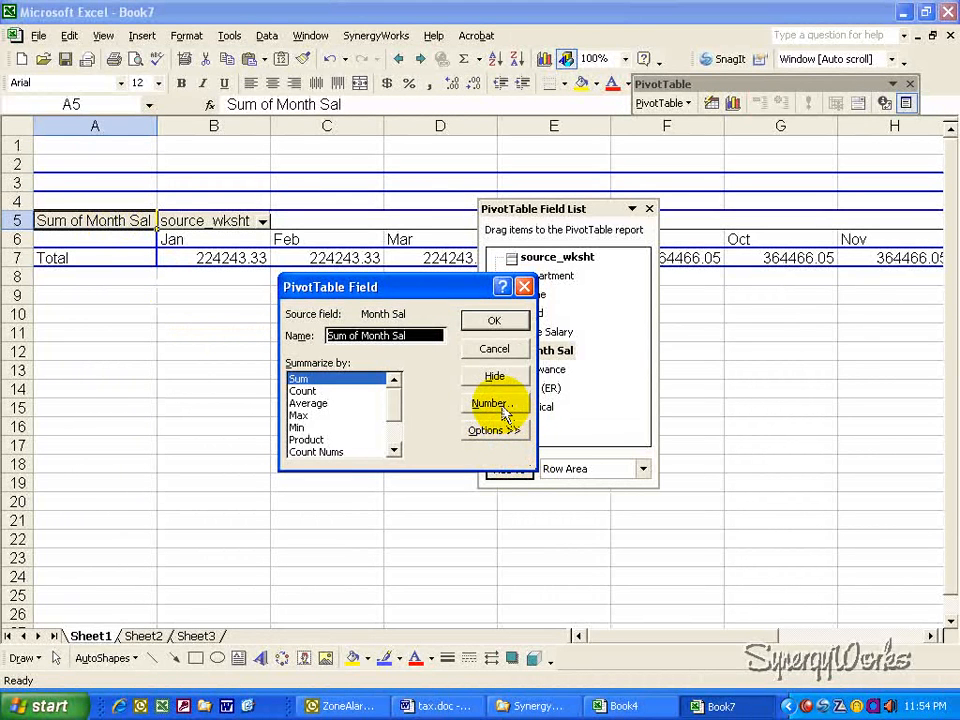
{"action": "left_click", "coordinate": [489, 403]}
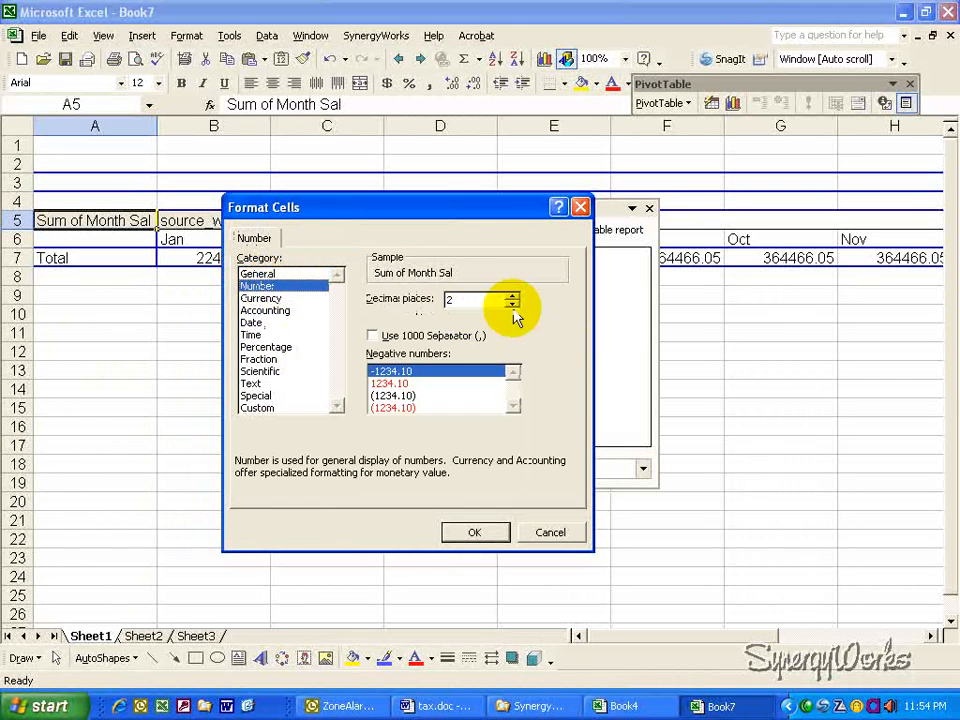
{"action": "left_click", "coordinate": [514, 305]}
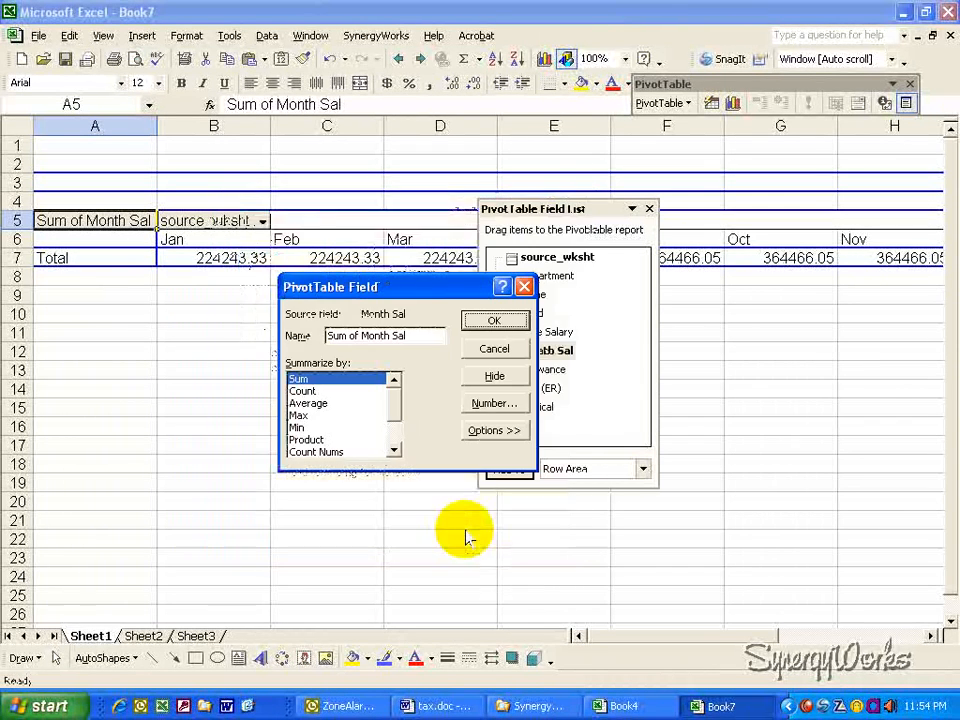
{"action": "left_click", "coordinate": [493, 320]}
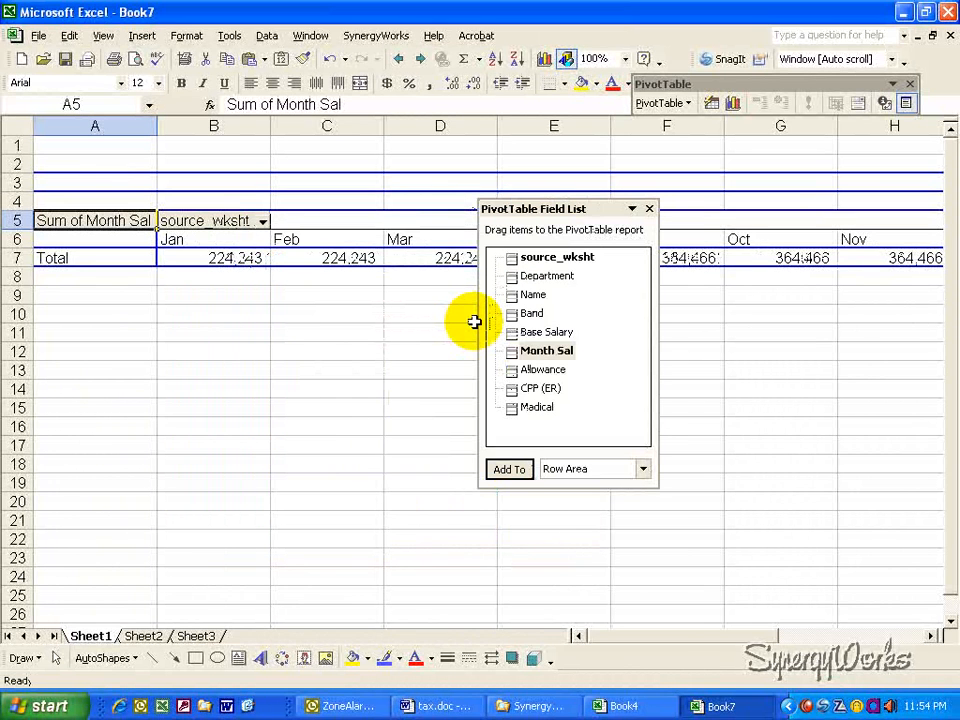
{"action": "mouse_move", "coordinate": [580, 55]}
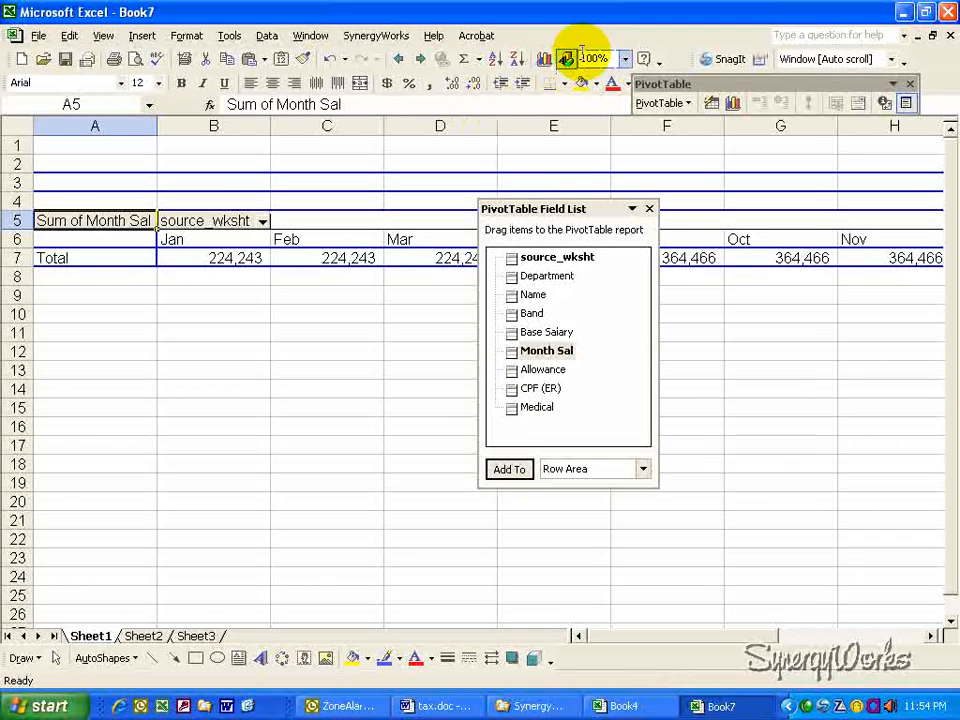
{"action": "left_click", "coordinate": [623, 58]}
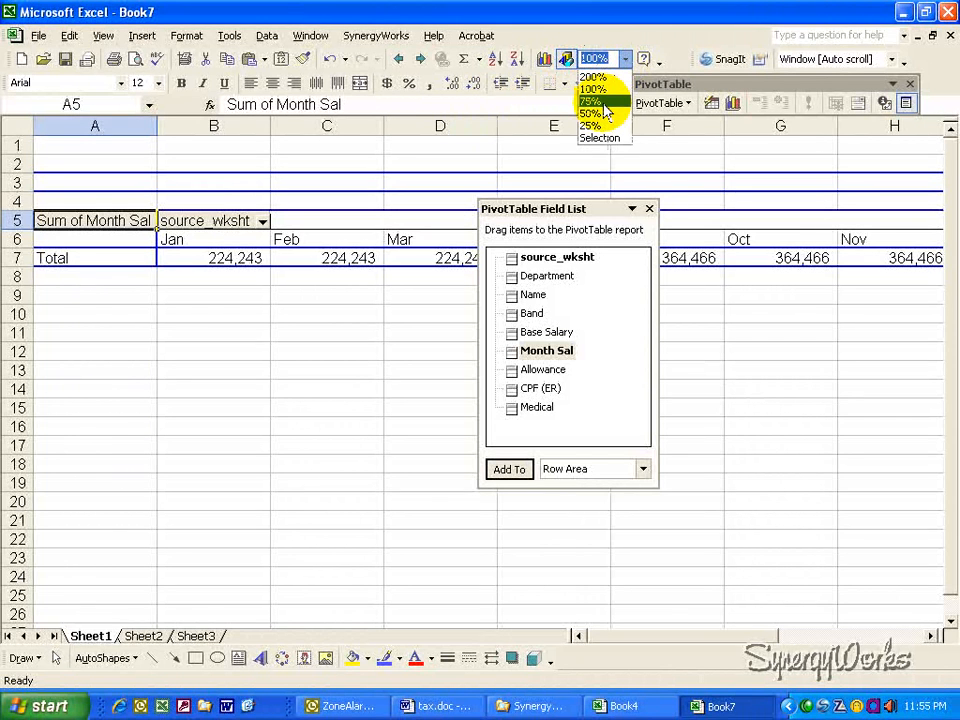
{"action": "left_click", "coordinate": [590, 101]}
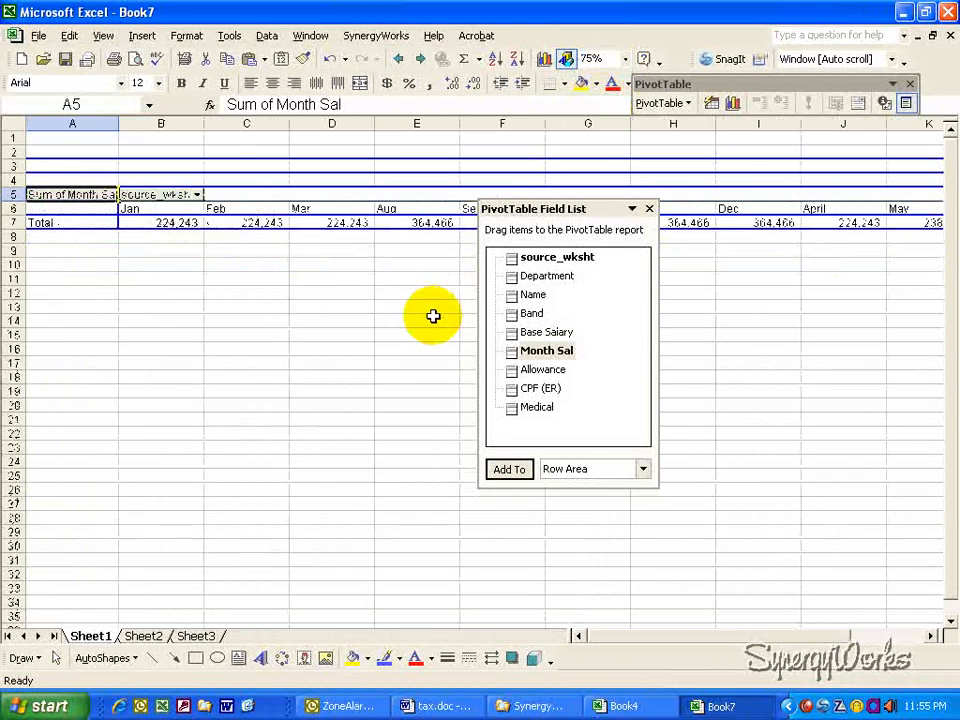
{"action": "mouse_move", "coordinate": [190, 222]}
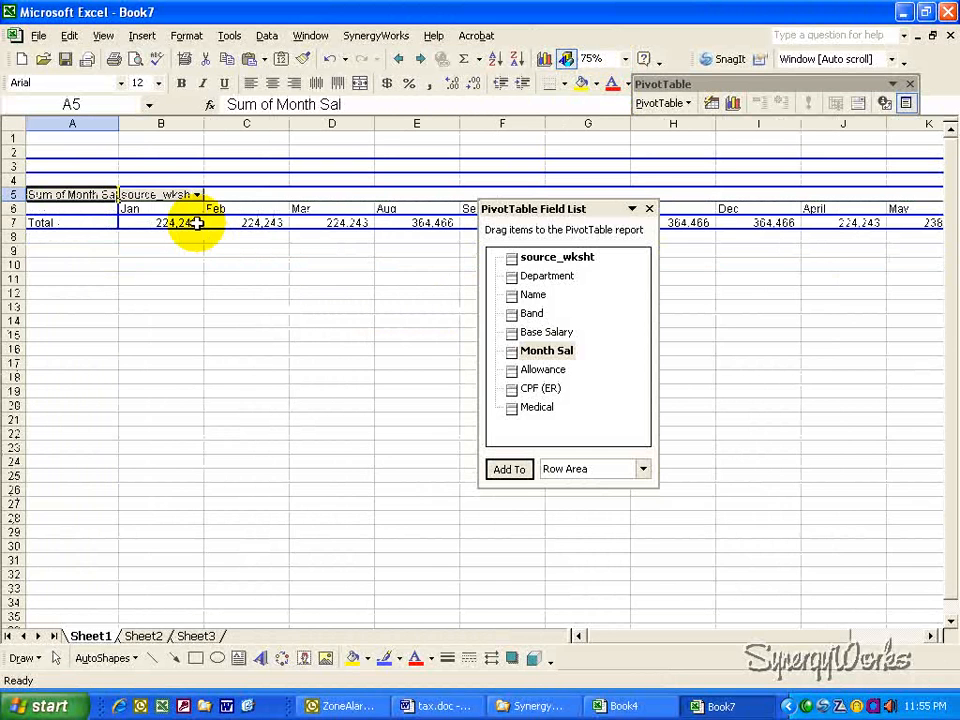
Set the pivot table's month column width to 9.
{"action": "left_click", "coordinate": [186, 35]}
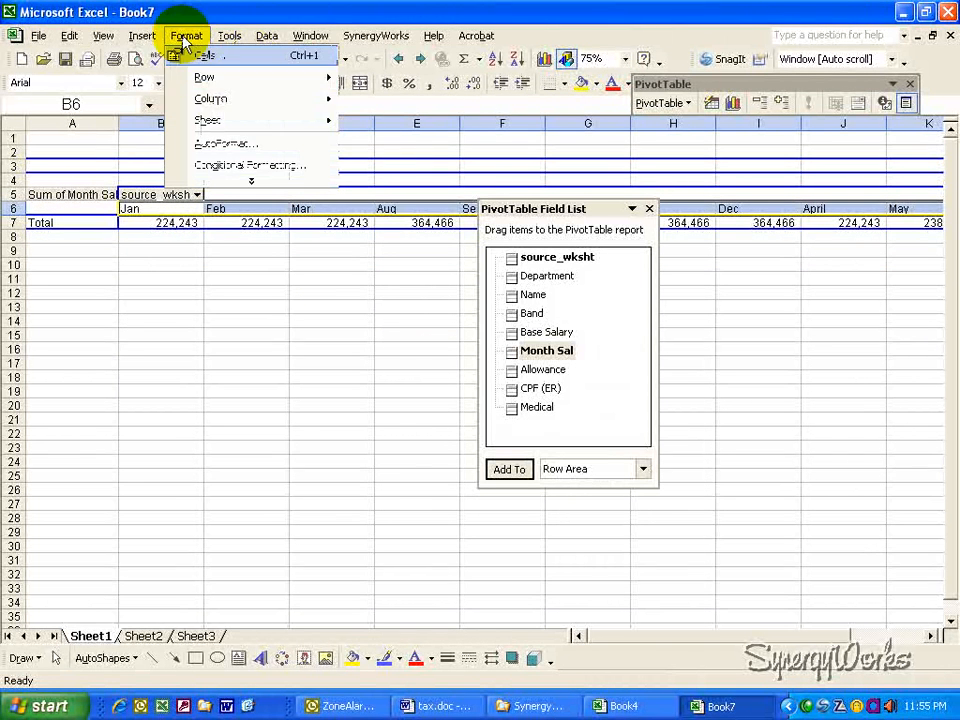
{"action": "mouse_move", "coordinate": [211, 98]}
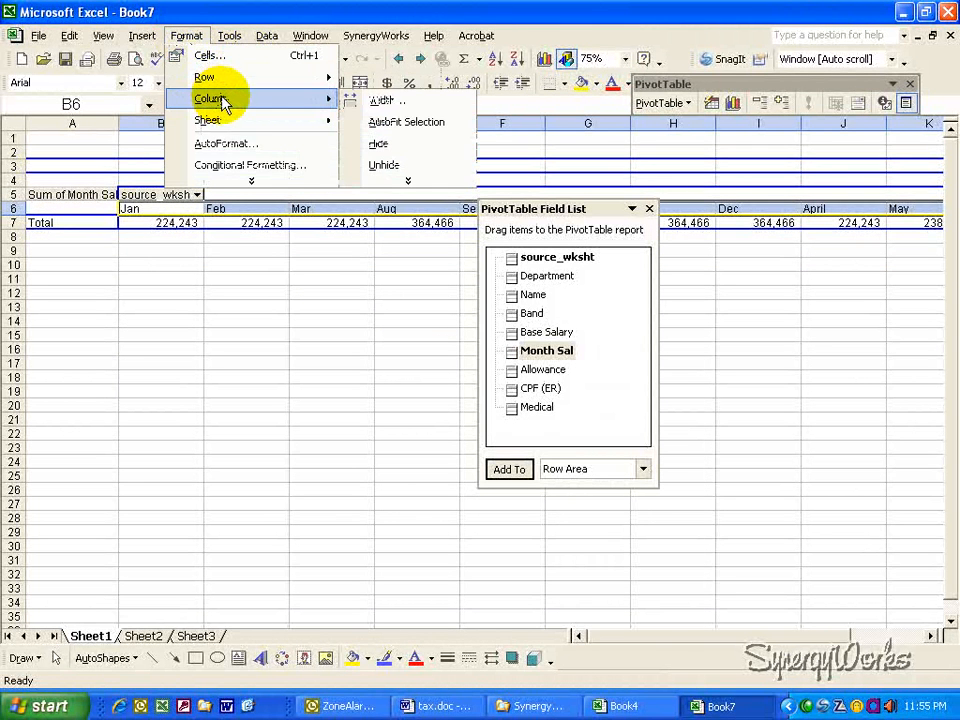
{"action": "left_click", "coordinate": [382, 100]}
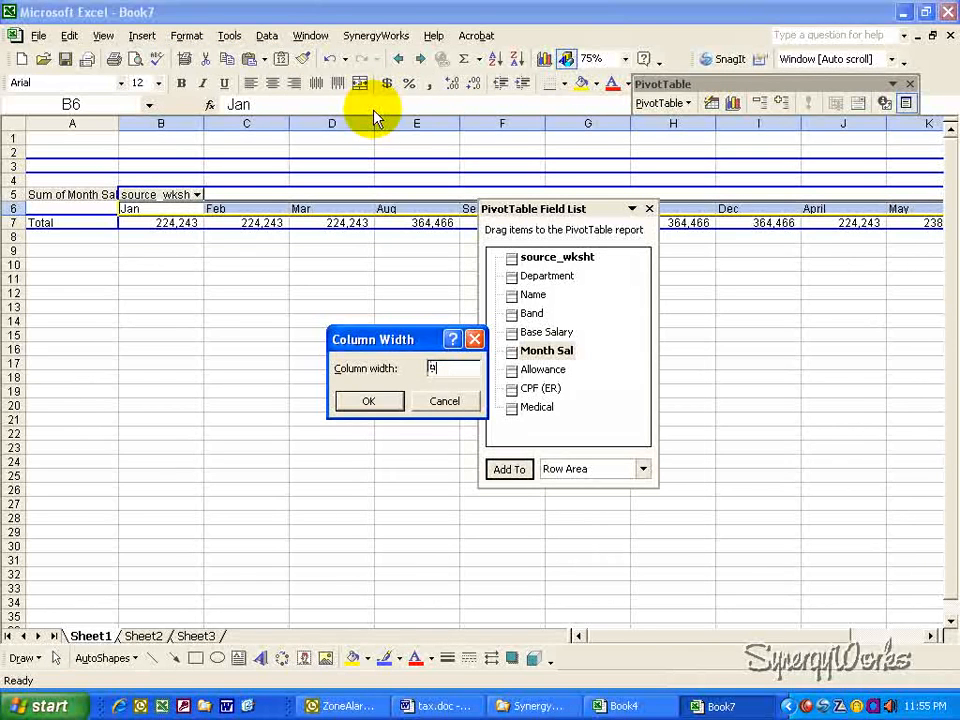
{"action": "left_click", "coordinate": [368, 400]}
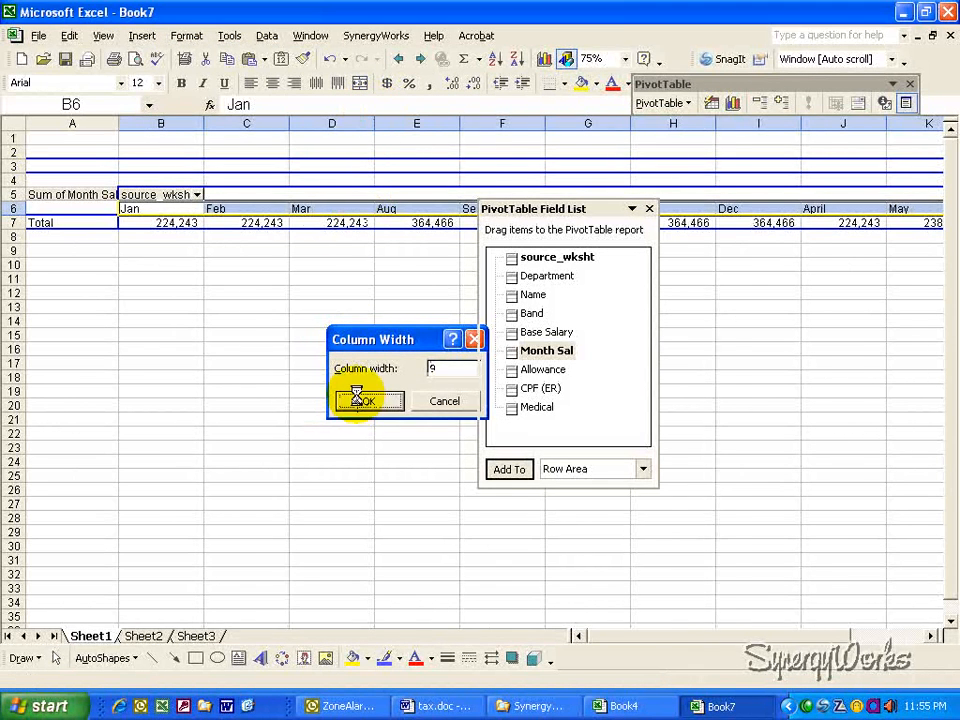
{"action": "left_click", "coordinate": [362, 401]}
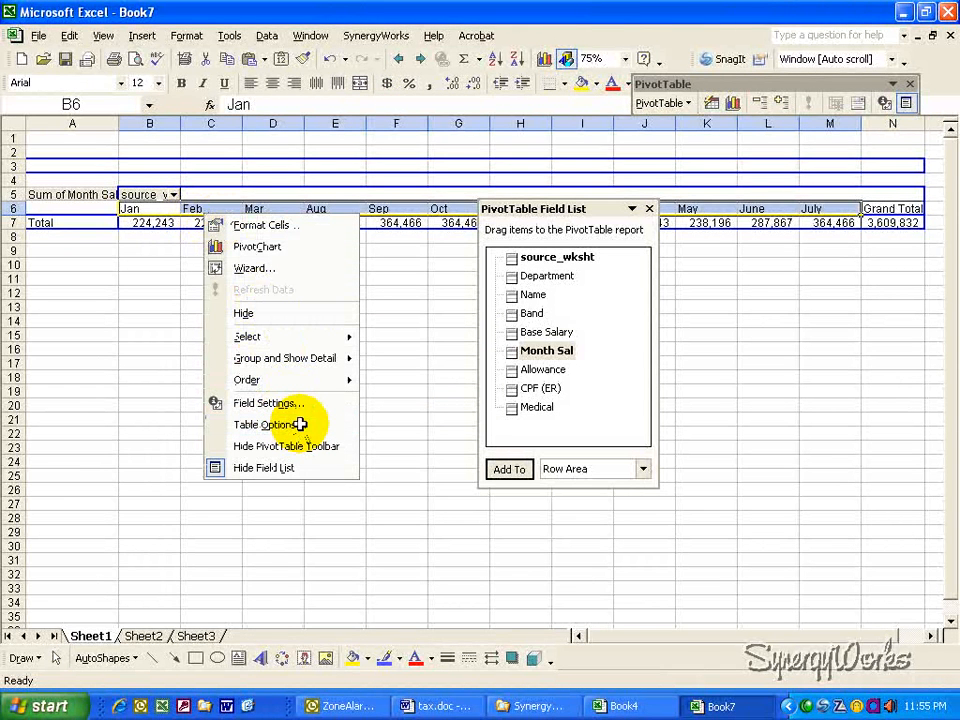
{"action": "left_click", "coordinate": [268, 424]}
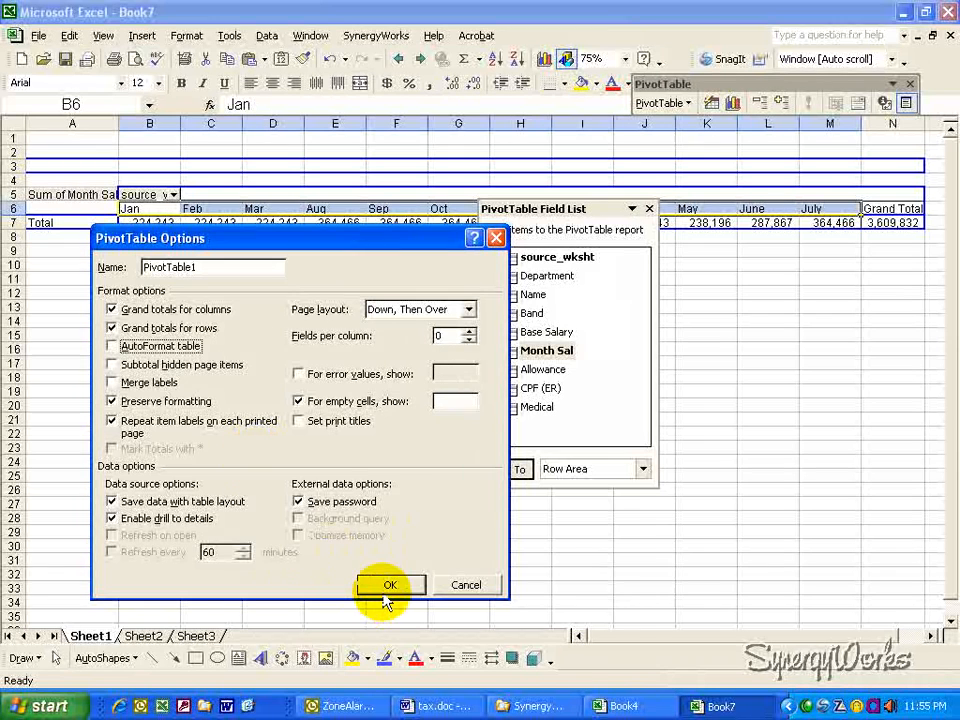
{"action": "left_click", "coordinate": [389, 584]}
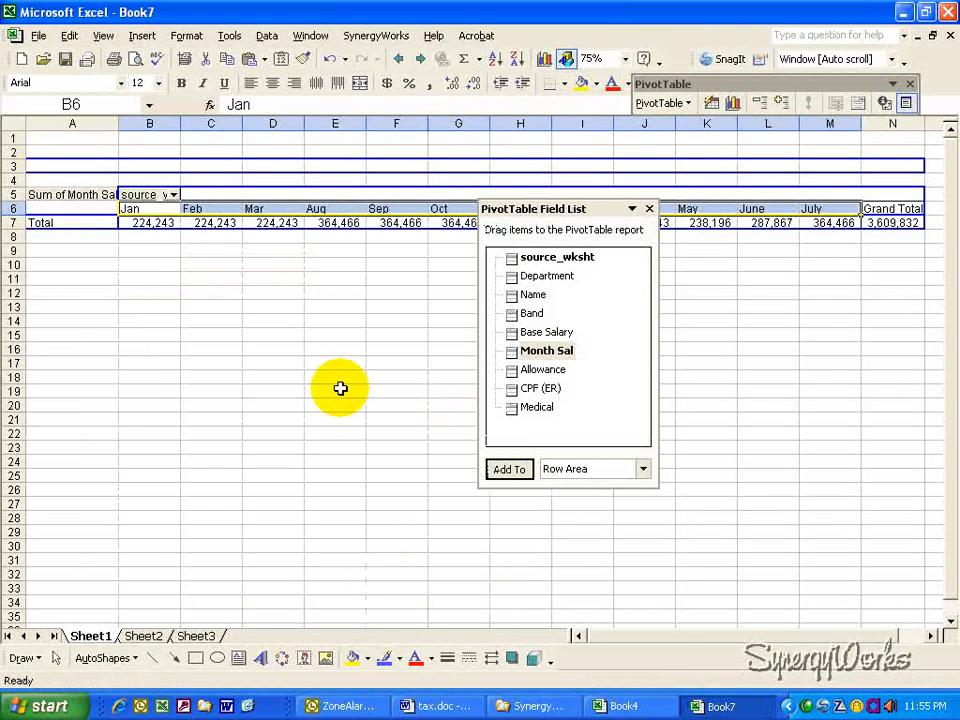
{"action": "mouse_move", "coordinate": [267, 186]}
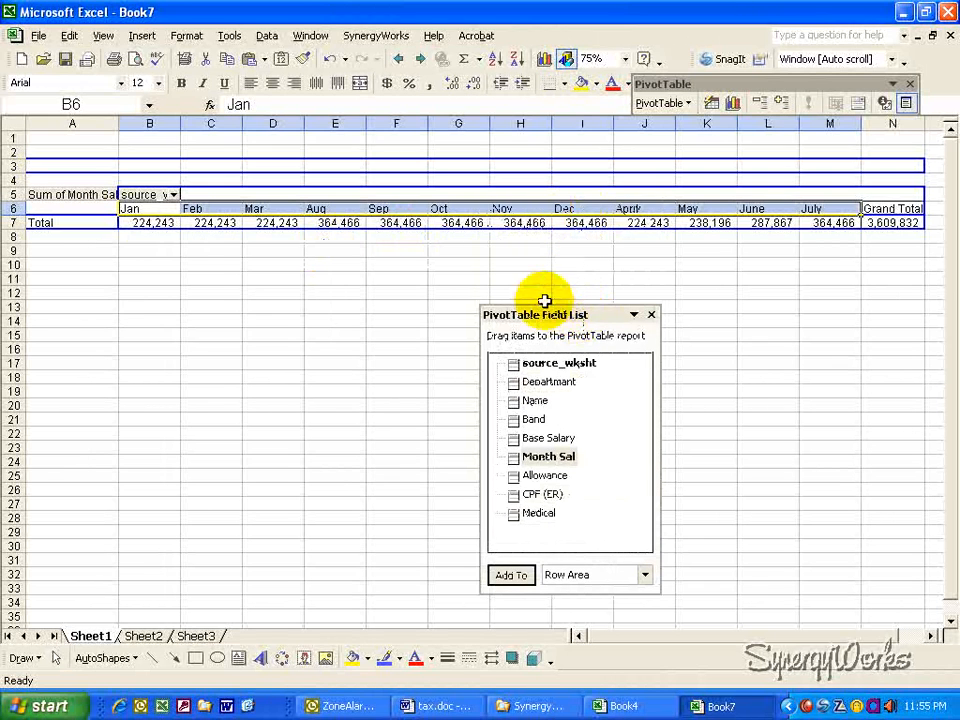
Move the April heading into its calendar position among the month columns.
{"action": "left_click", "coordinate": [149, 250]}
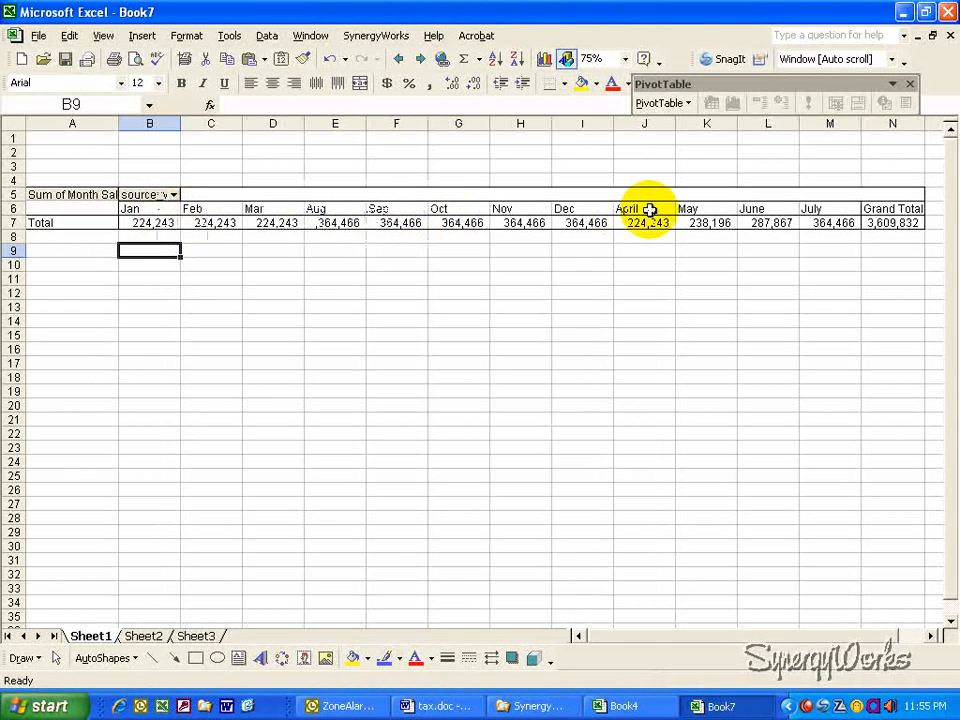
{"action": "left_click", "coordinate": [644, 208]}
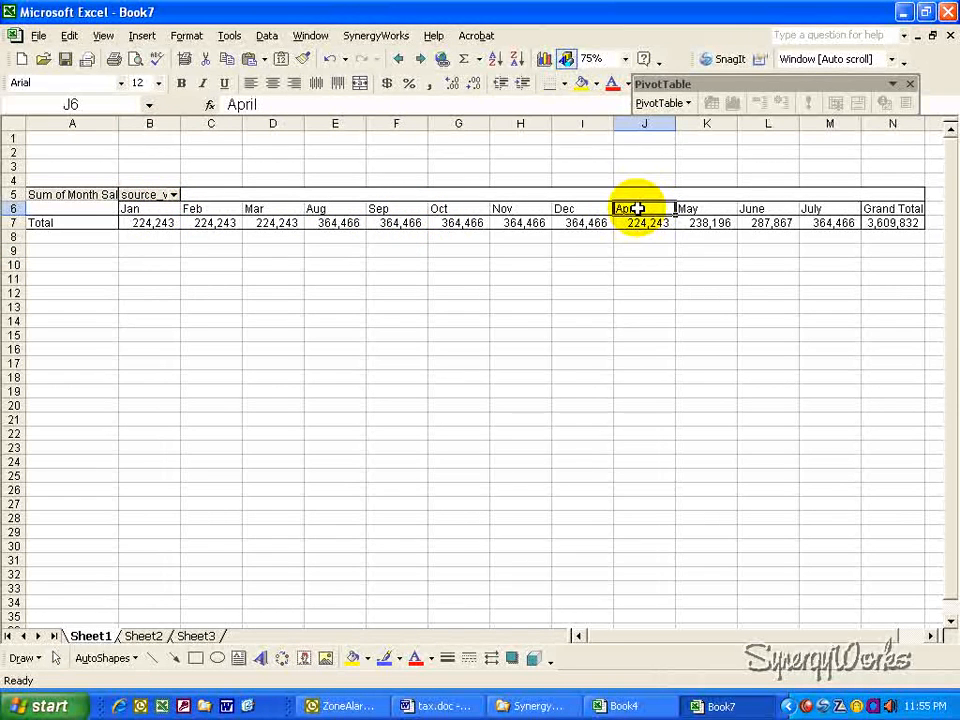
{"action": "left_click", "coordinate": [884, 103]}
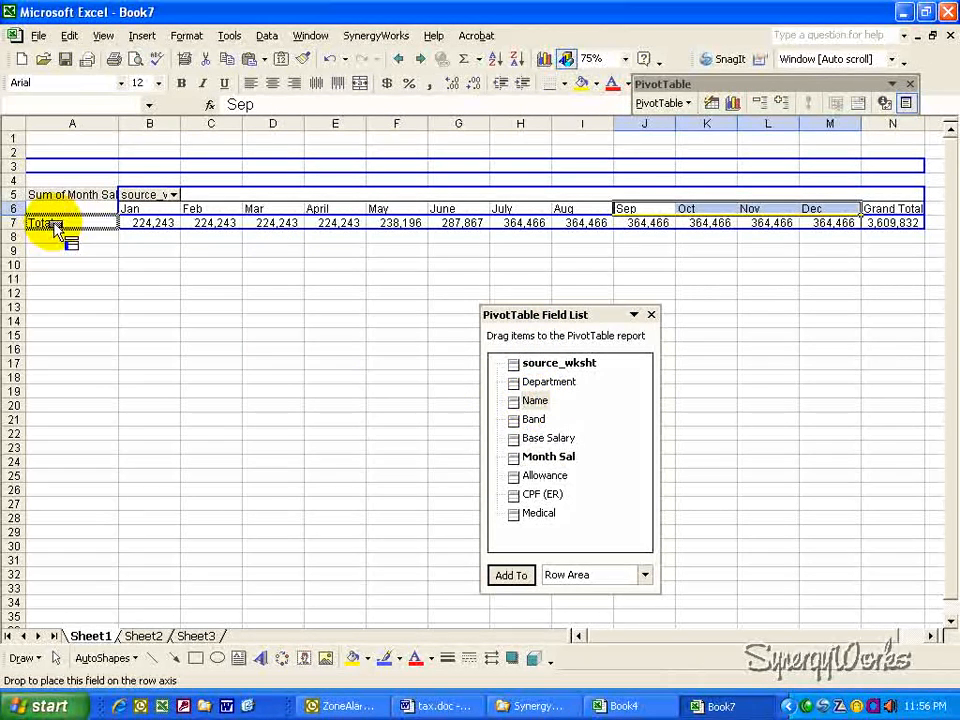
Drag the Name field into the row area to show per-employee monthly salaries.
{"action": "left_click_drag", "start_coordinate": [535, 400], "coordinate": [72, 222]}
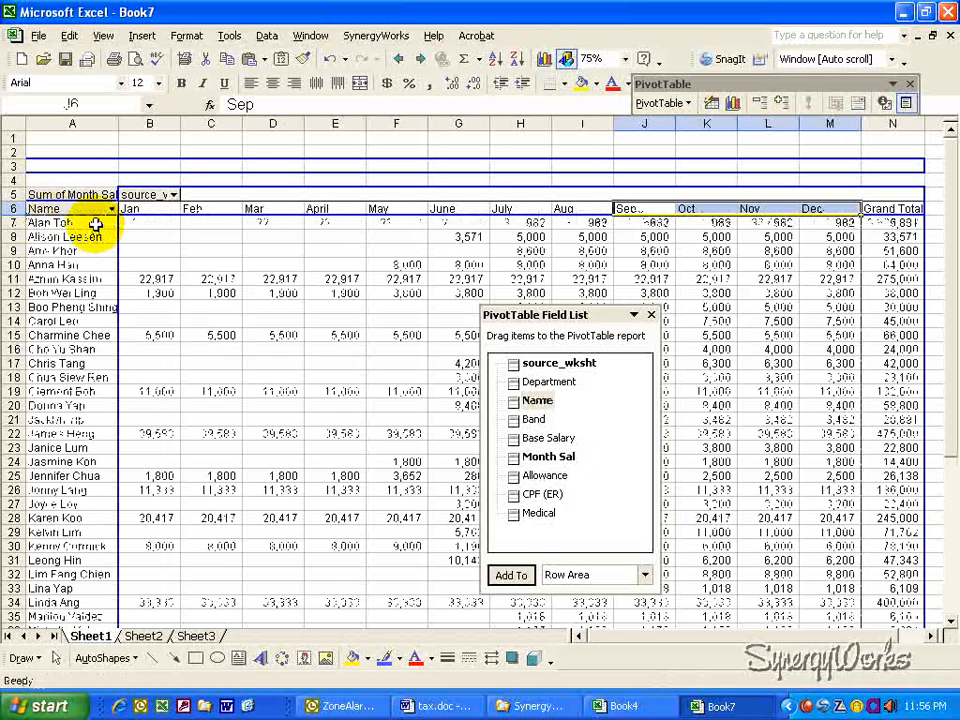
Scroll down to the Grand Total row, then close Book4.
{"action": "scroll", "scroll_direction": "down", "scroll_amount": 3}
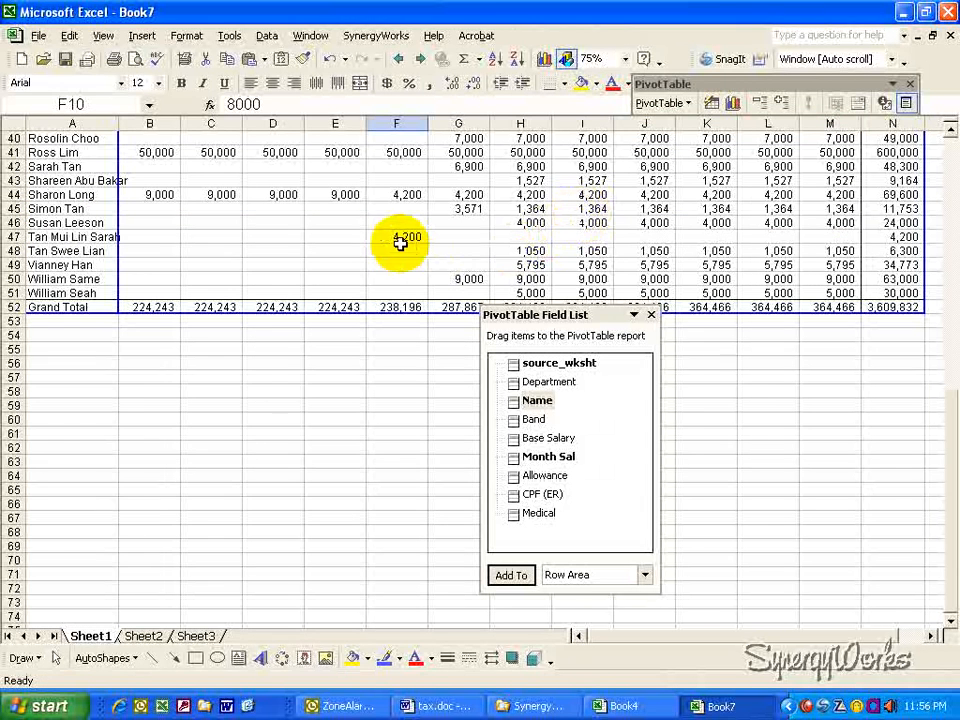
{"action": "left_click", "coordinate": [397, 237]}
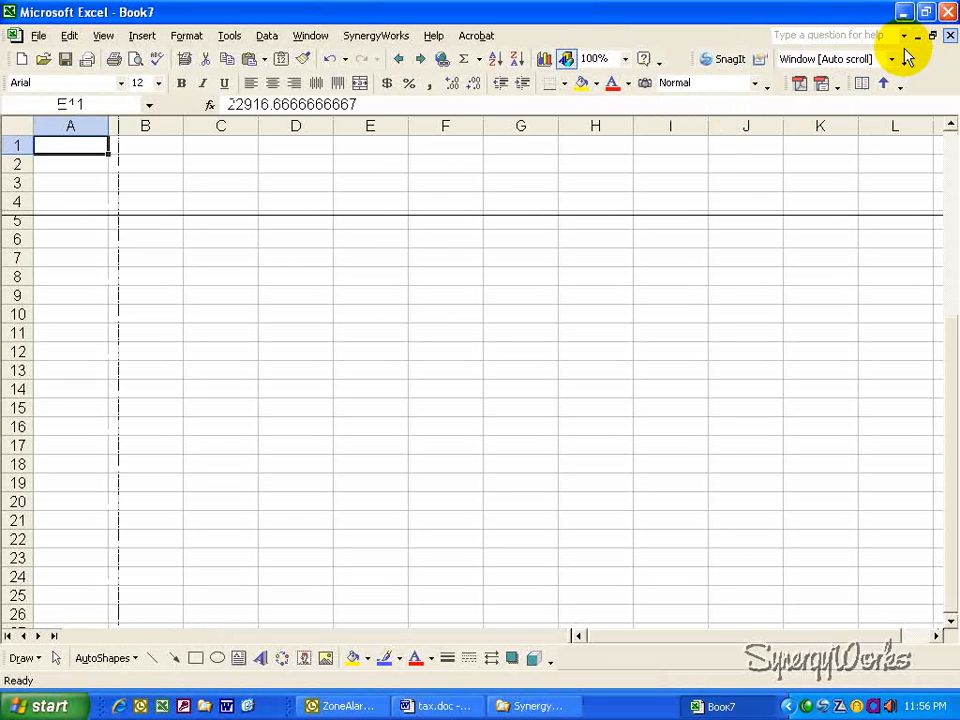
Bring up Salary.xls on its Jan sheet and open the Window menu.
{"action": "left_click", "coordinate": [730, 706]}
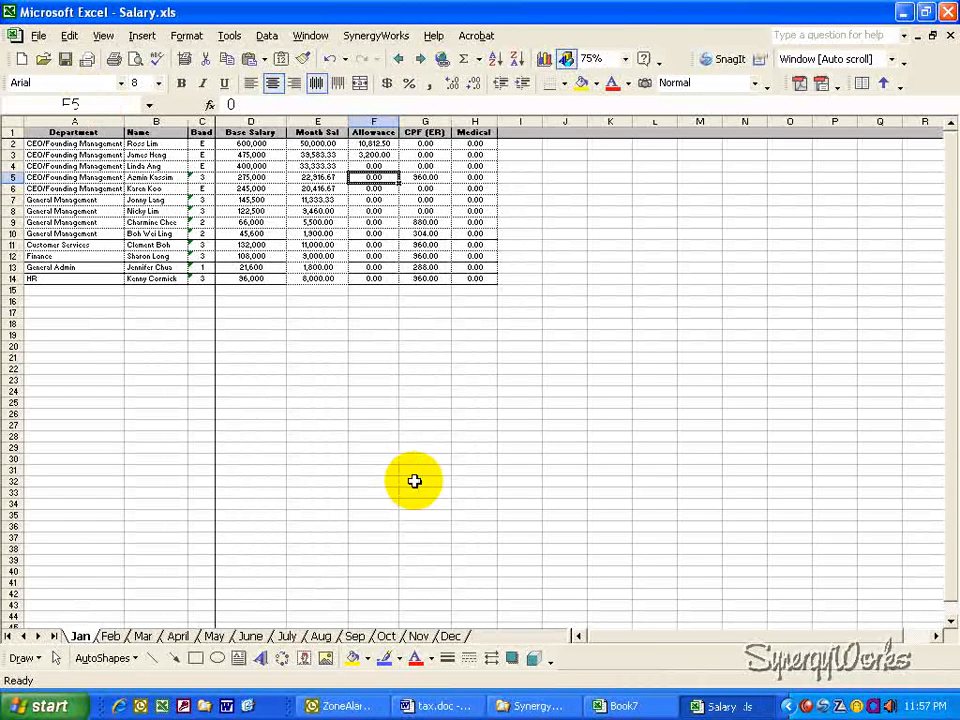
{"action": "left_click", "coordinate": [310, 35]}
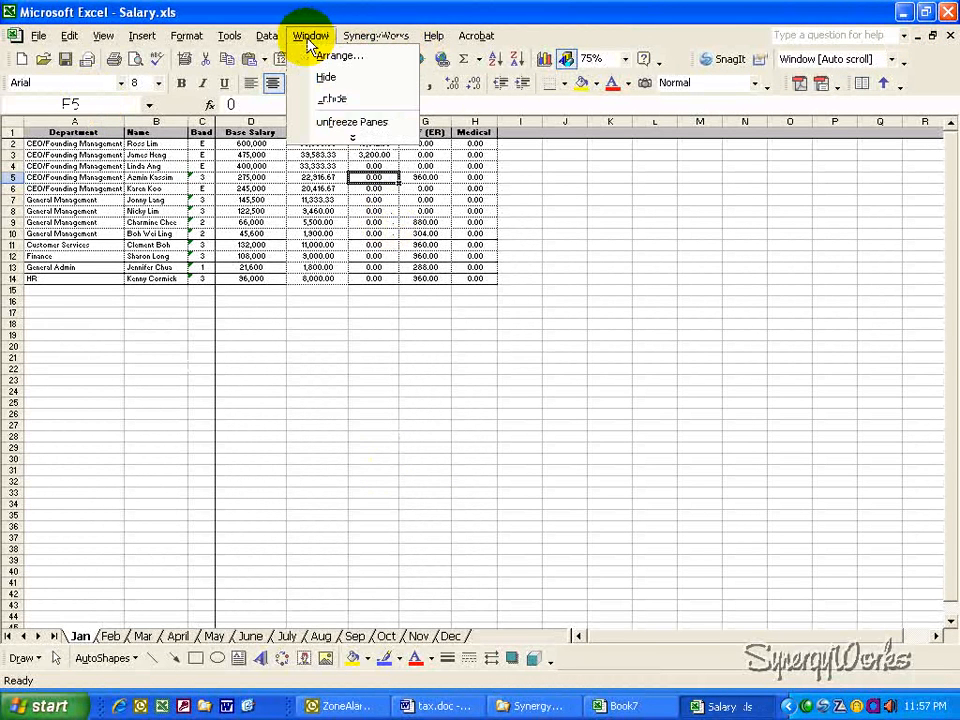
Tile the Salary.xls and Book7 windows horizontally via Window > Arrange.
{"action": "left_click", "coordinate": [340, 55]}
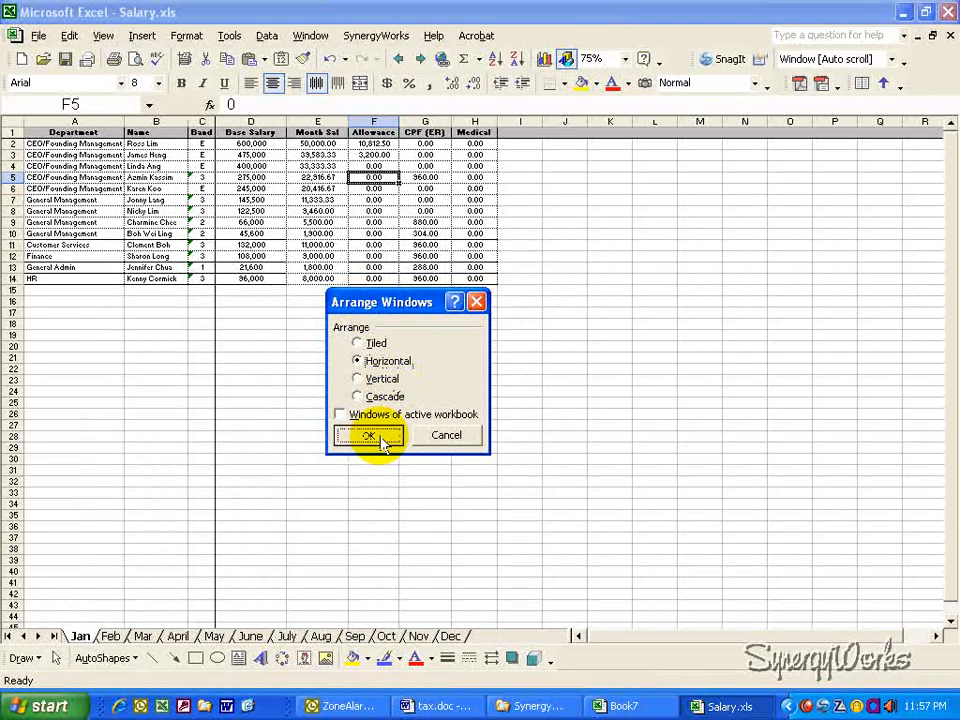
{"action": "left_click", "coordinate": [368, 434]}
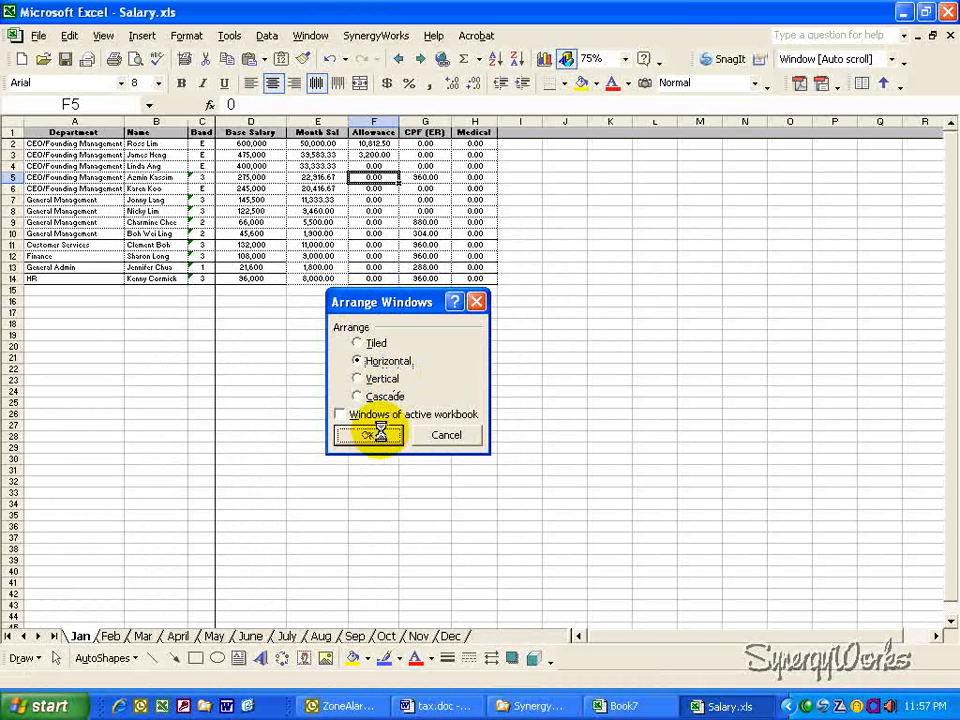
{"action": "left_click", "coordinate": [367, 434]}
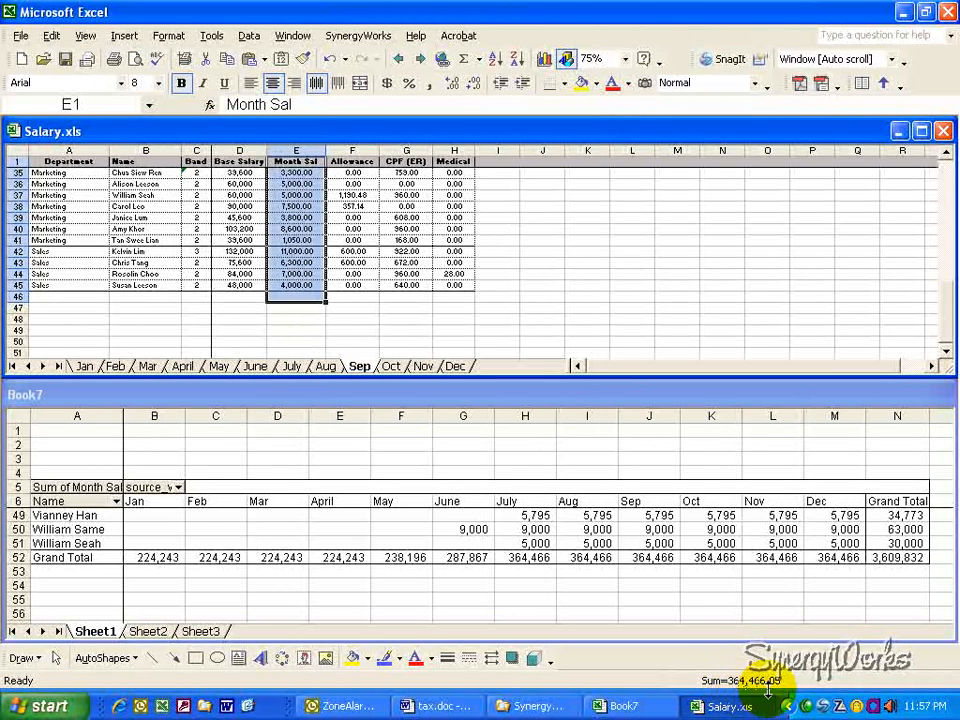
Activate the Book7 window to compare its pivot table's Sep total with 364,466.
{"action": "left_click", "coordinate": [649, 530]}
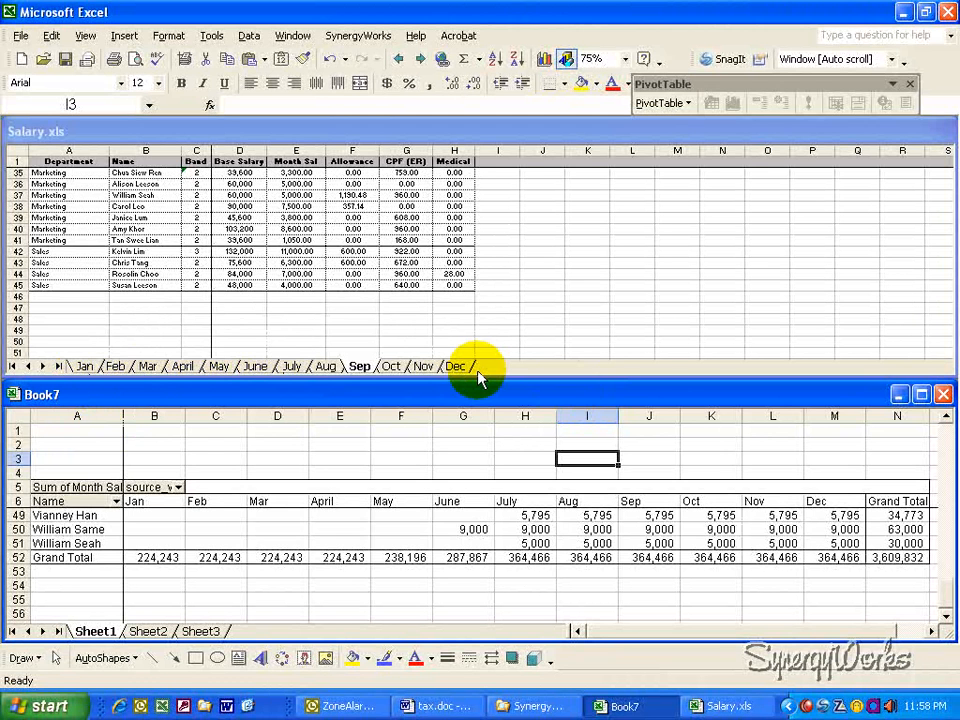
{"action": "mouse_move", "coordinate": [420, 405]}
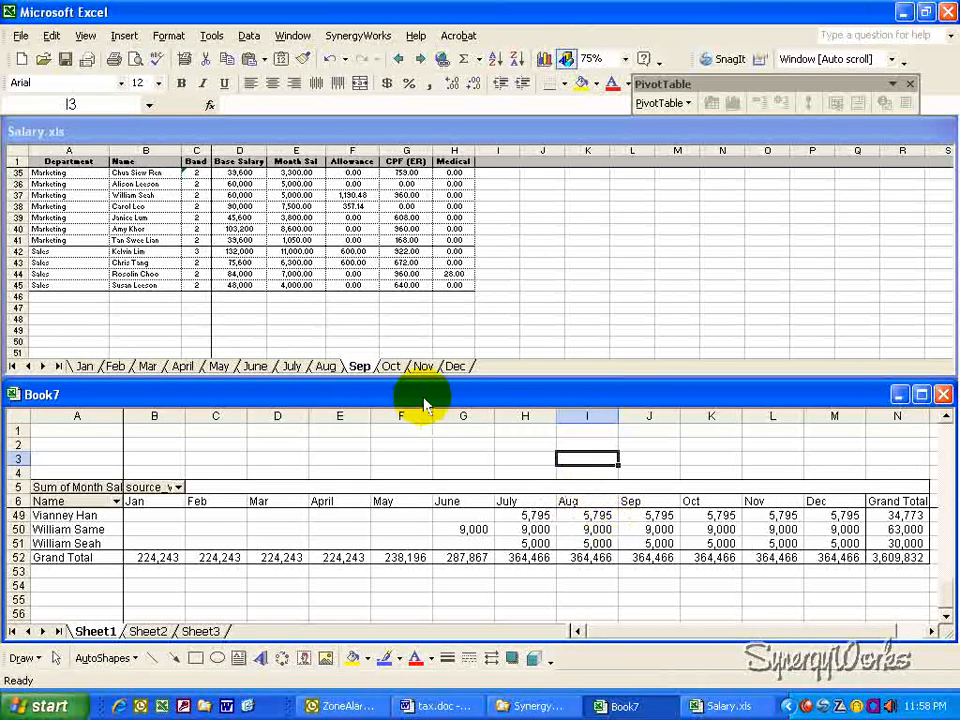